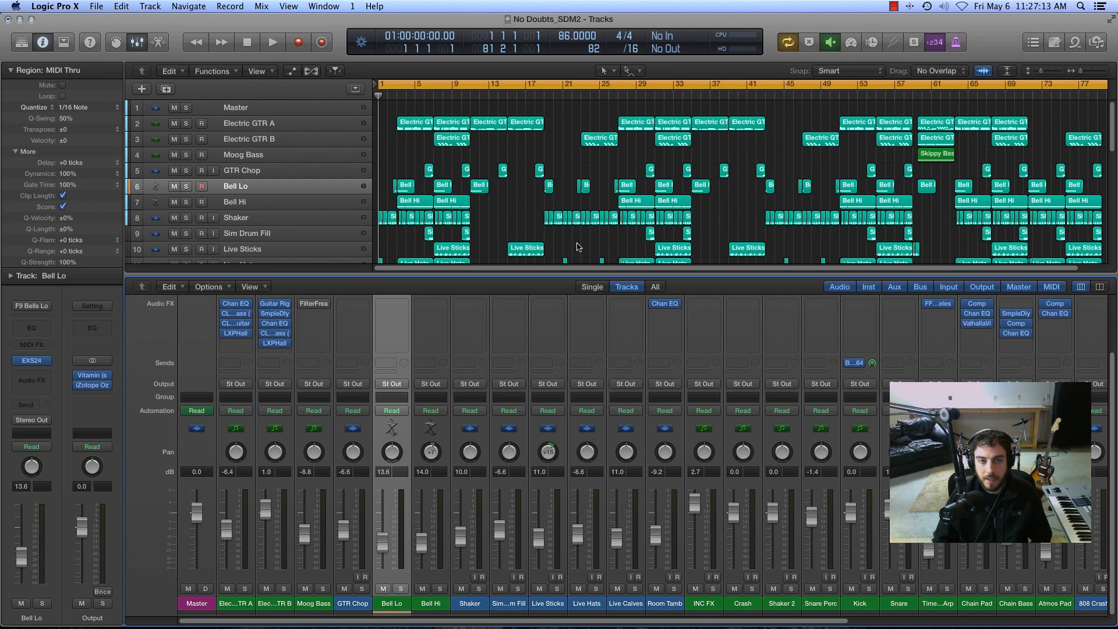
{"action": "mouse_move", "coordinate": [552, 246]}
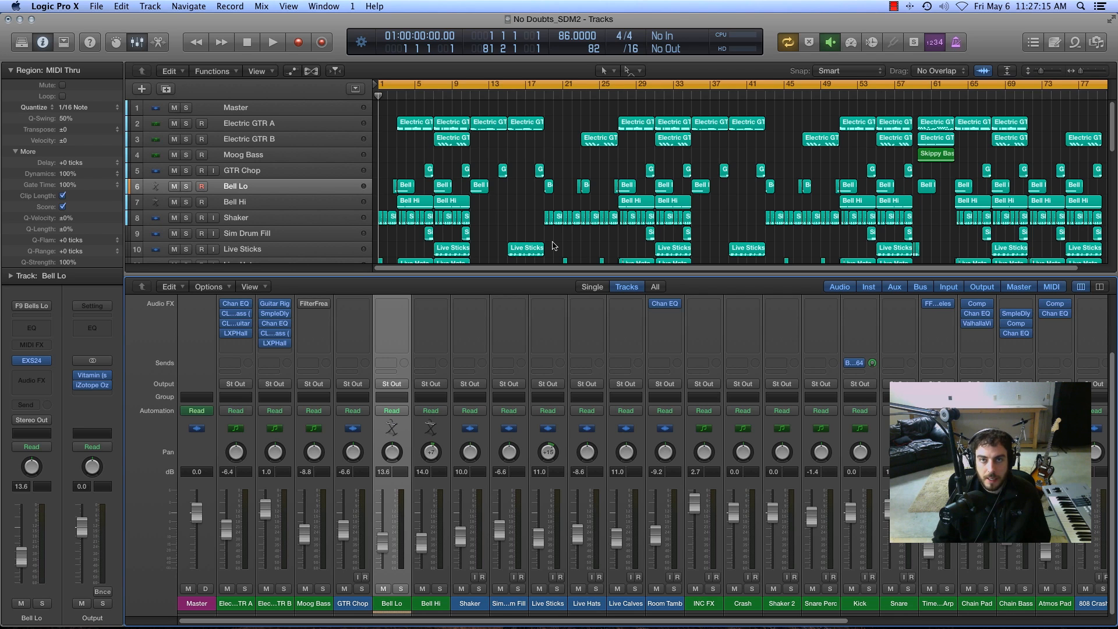
{"action": "mouse_move", "coordinate": [420, 243]}
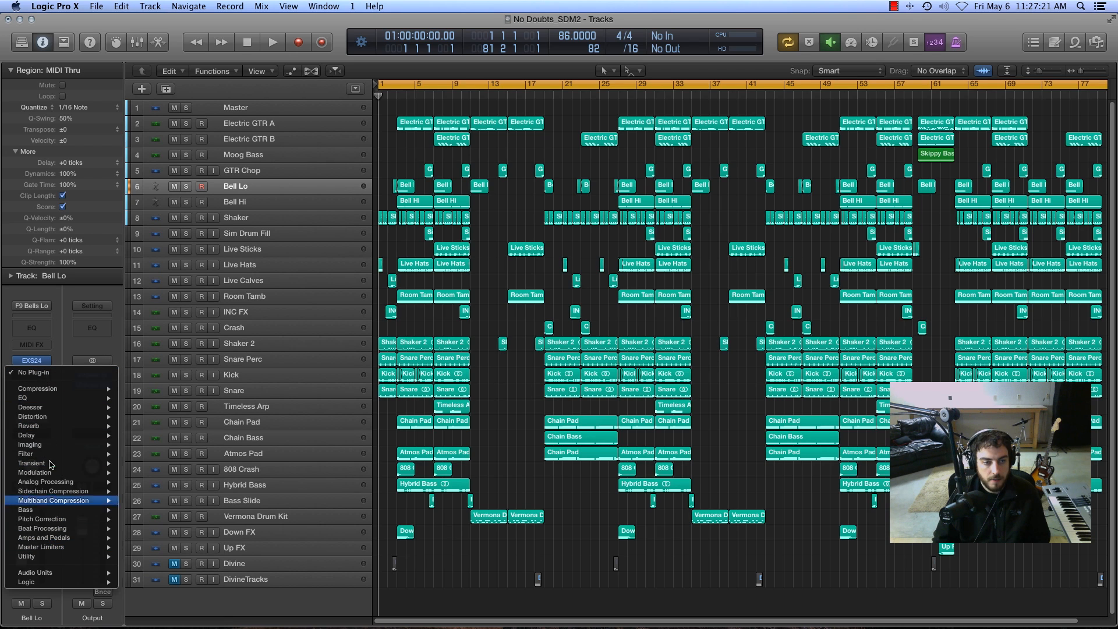
{"action": "mouse_move", "coordinate": [61, 388]}
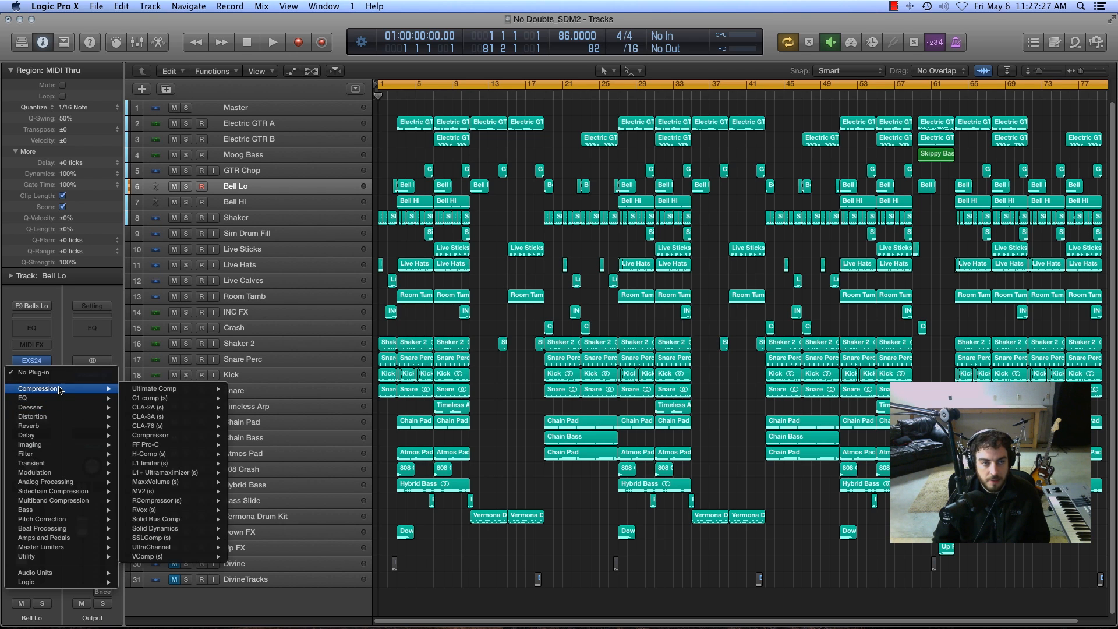
{"action": "mouse_move", "coordinate": [37, 407]}
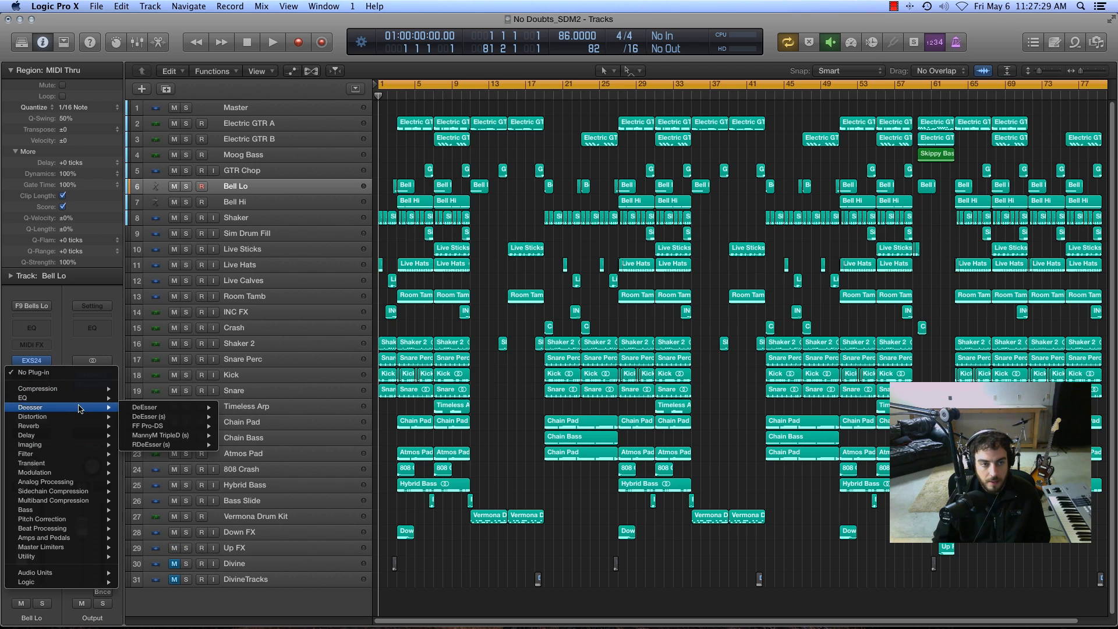
{"action": "mouse_move", "coordinate": [30, 462]}
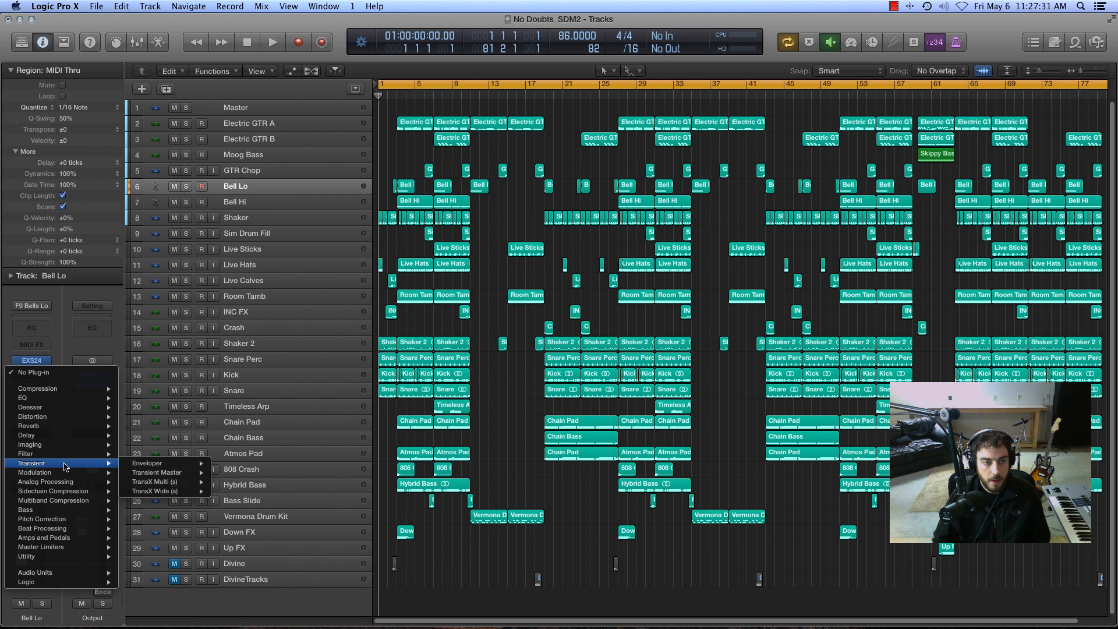
{"action": "mouse_move", "coordinate": [28, 509]}
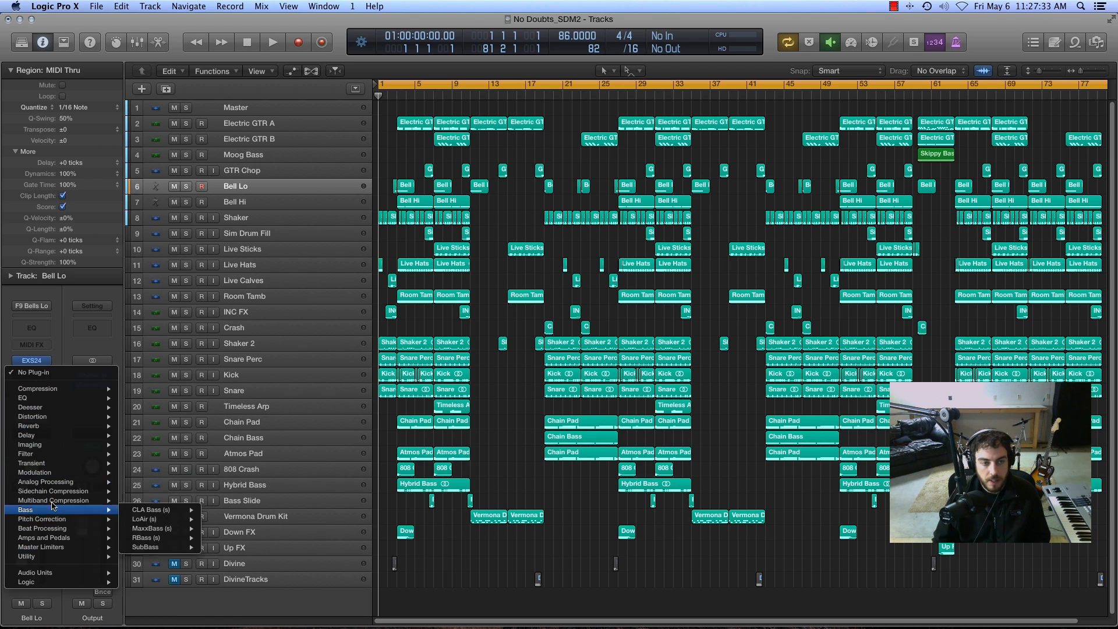
{"action": "mouse_move", "coordinate": [50, 490]}
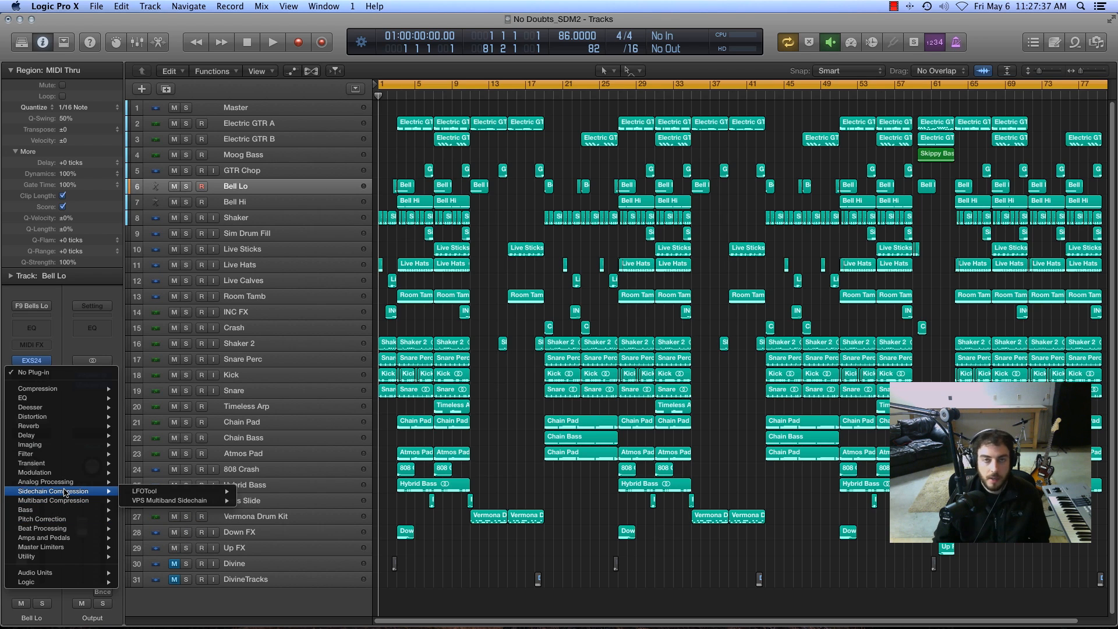
{"action": "mouse_move", "coordinate": [30, 406]}
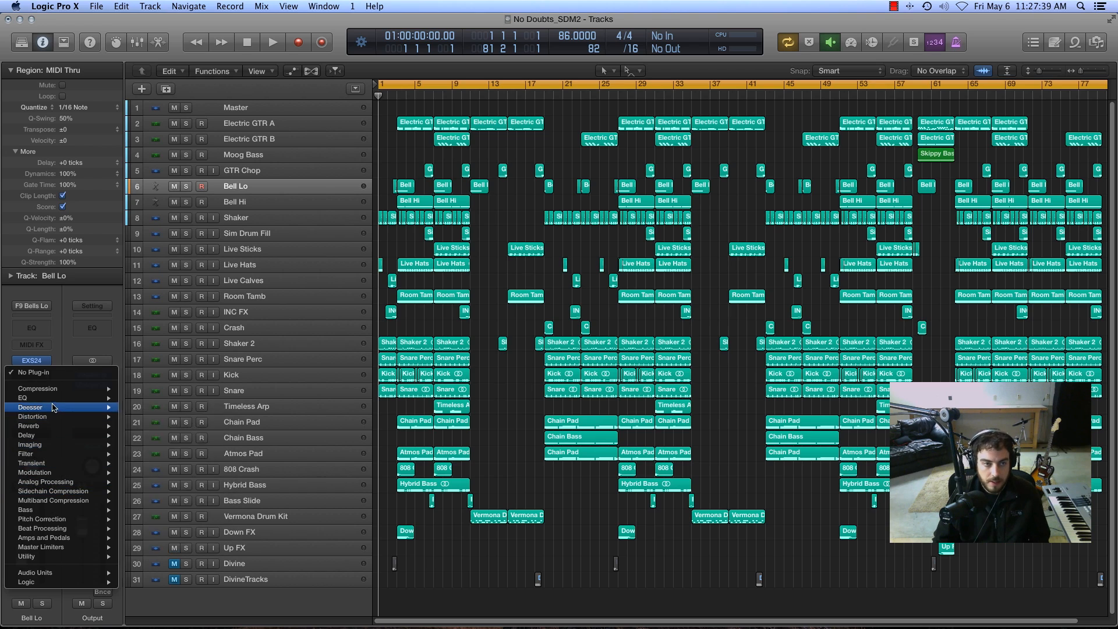
{"action": "mouse_move", "coordinate": [23, 398]}
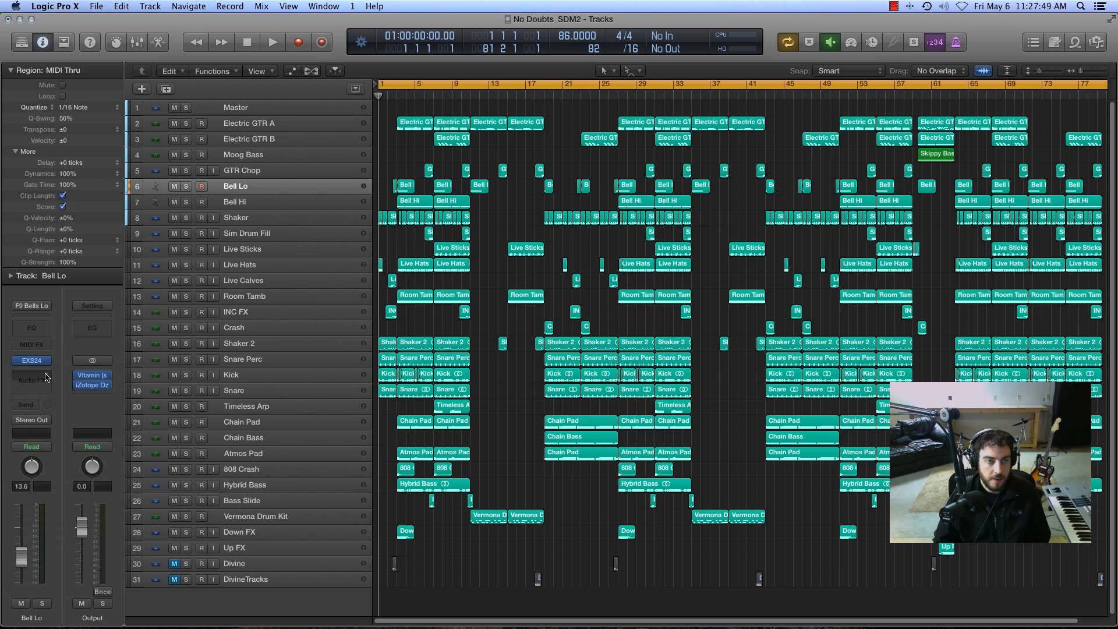
{"action": "left_click", "coordinate": [30, 360]}
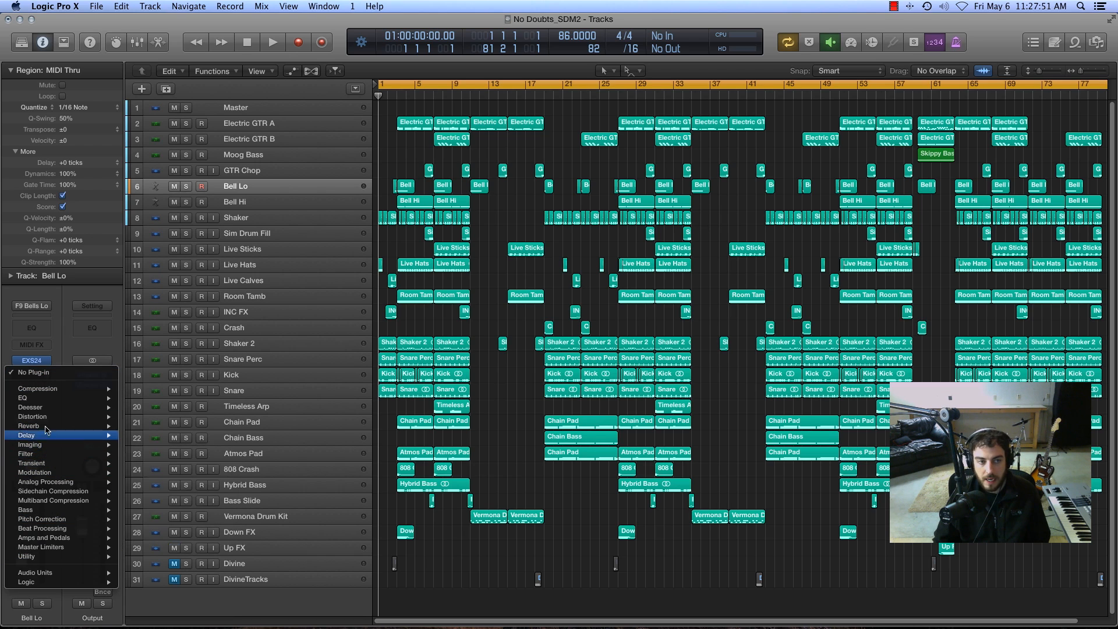
{"action": "mouse_move", "coordinate": [33, 373]}
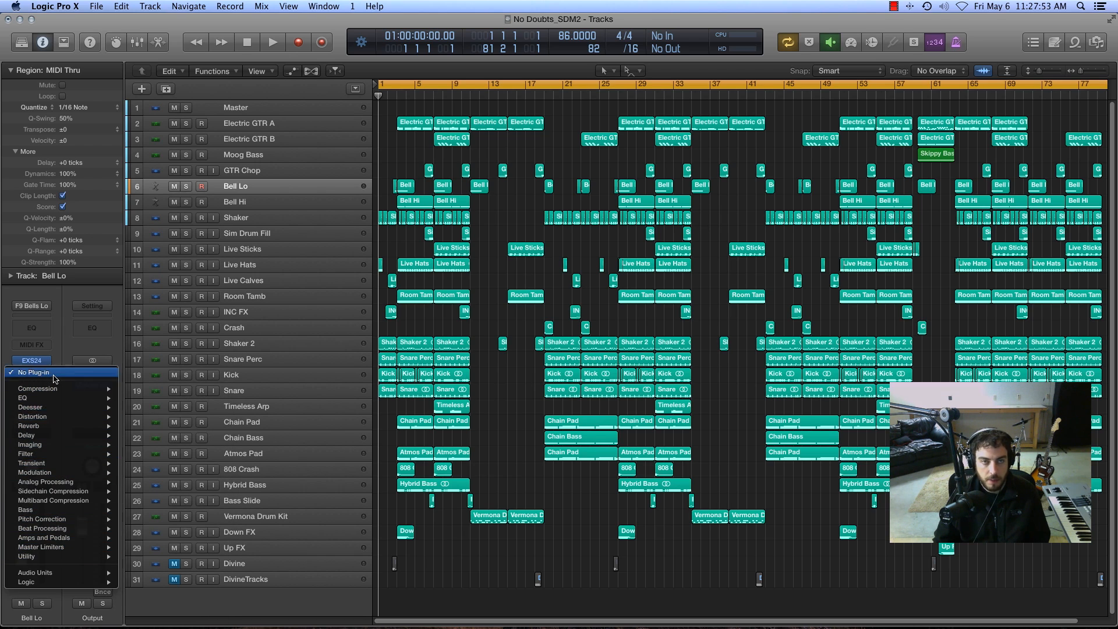
{"action": "mouse_move", "coordinate": [37, 388]}
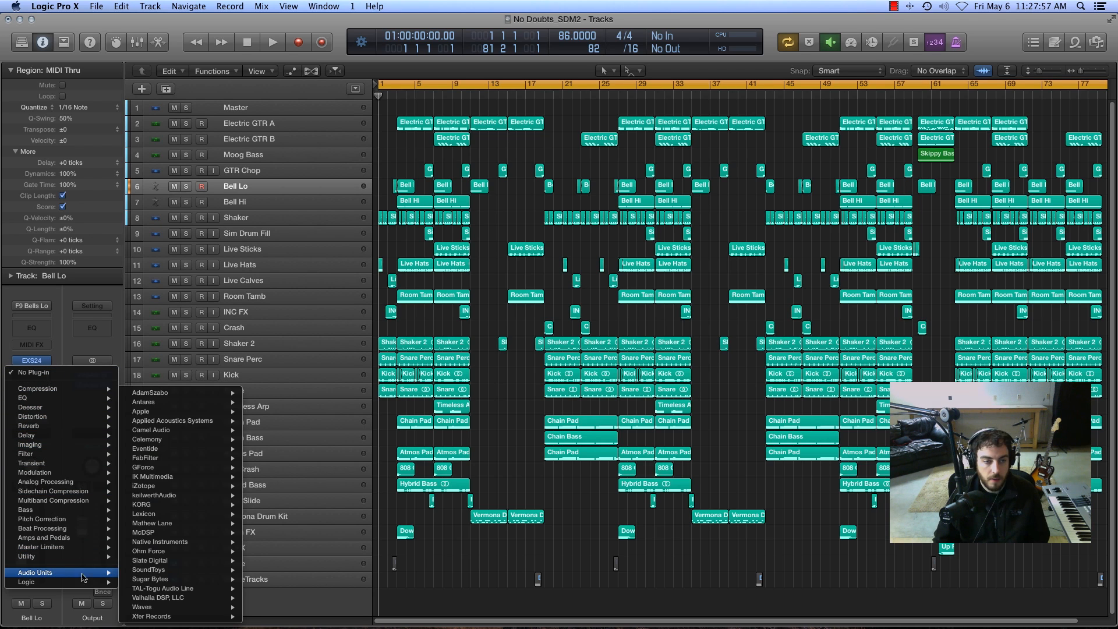
{"action": "mouse_move", "coordinate": [150, 430]}
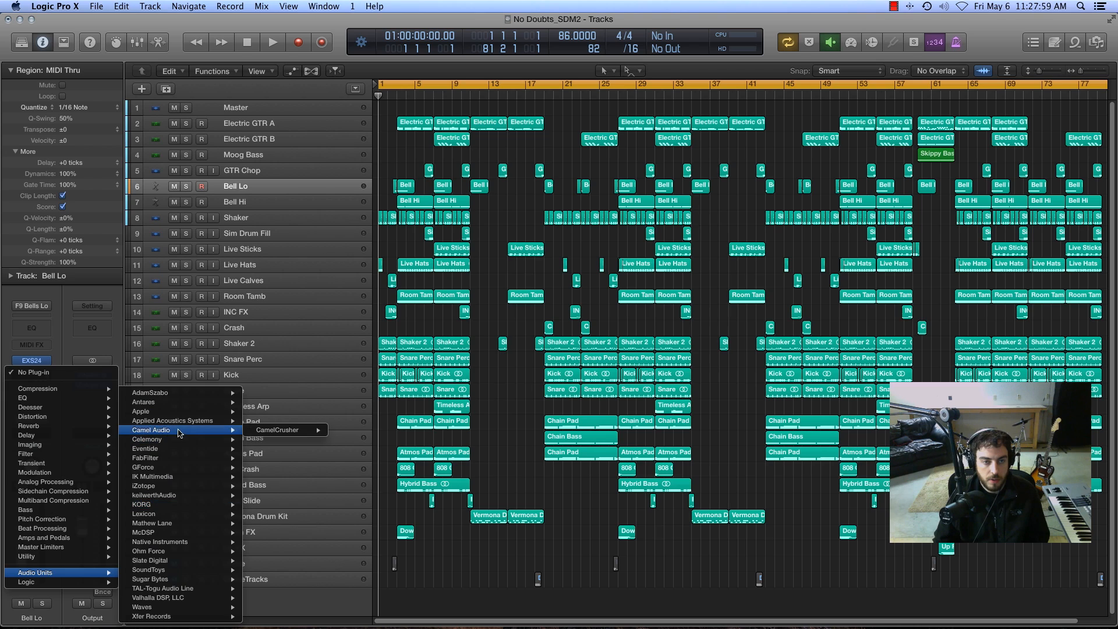
{"action": "mouse_move", "coordinate": [177, 495]}
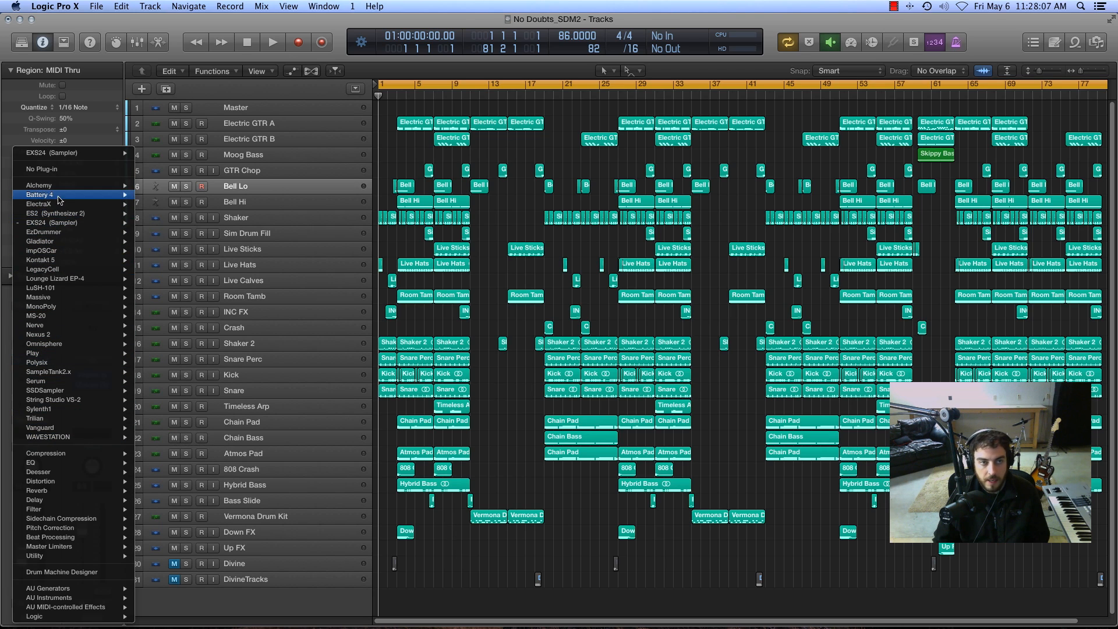
{"action": "mouse_move", "coordinate": [41, 250]}
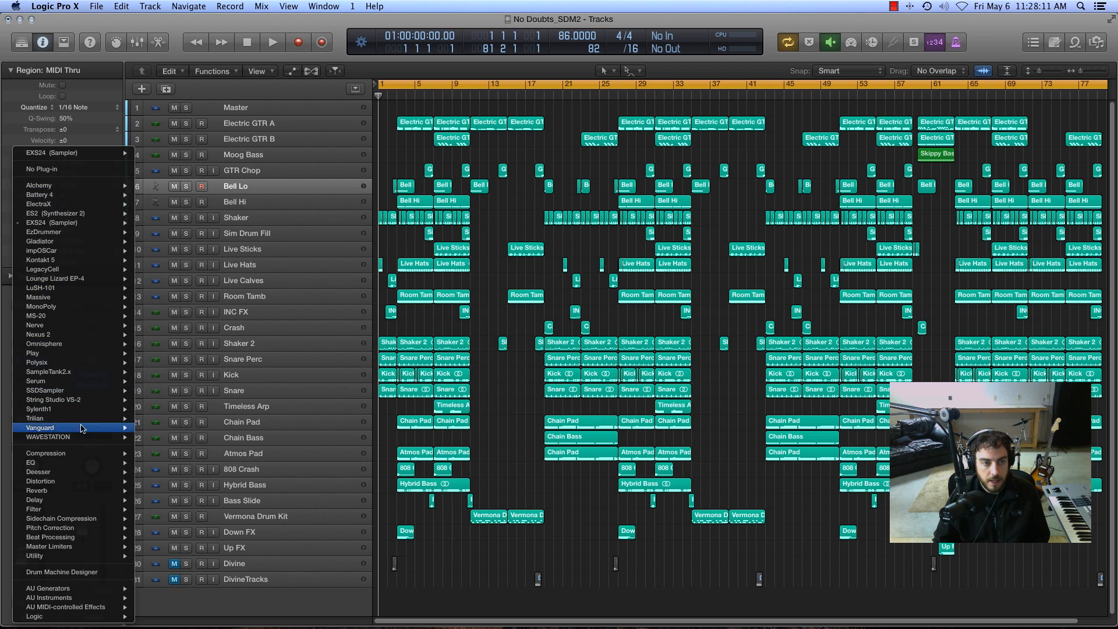
{"action": "mouse_move", "coordinate": [62, 590]}
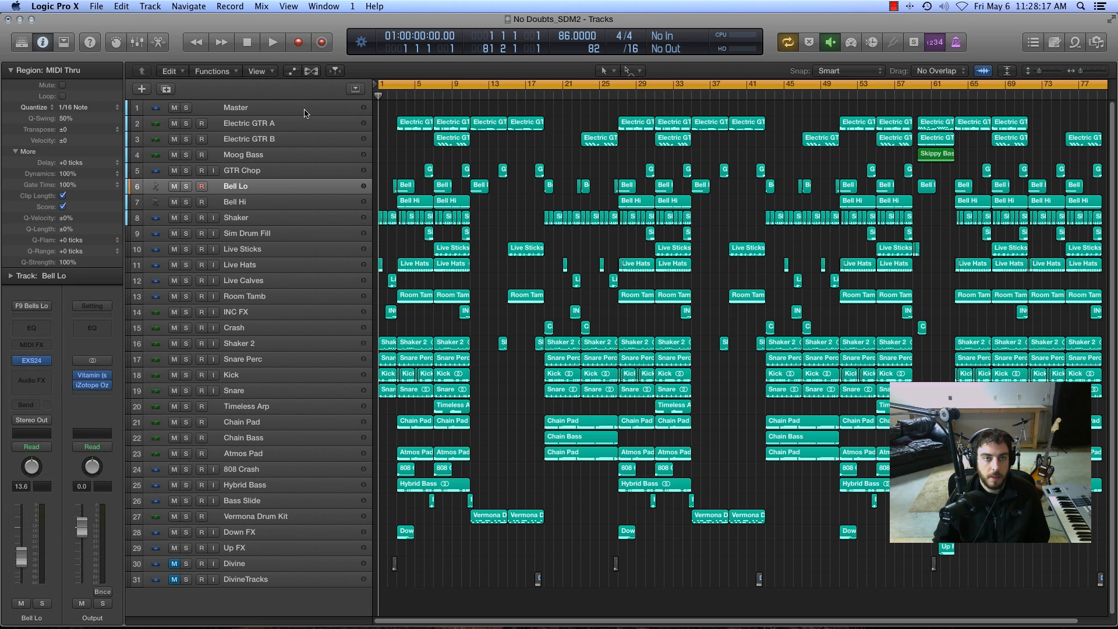
Select the Master track and bring up the Plug-in Manager from Logic Pro X preferences
{"action": "left_click", "coordinate": [235, 107]}
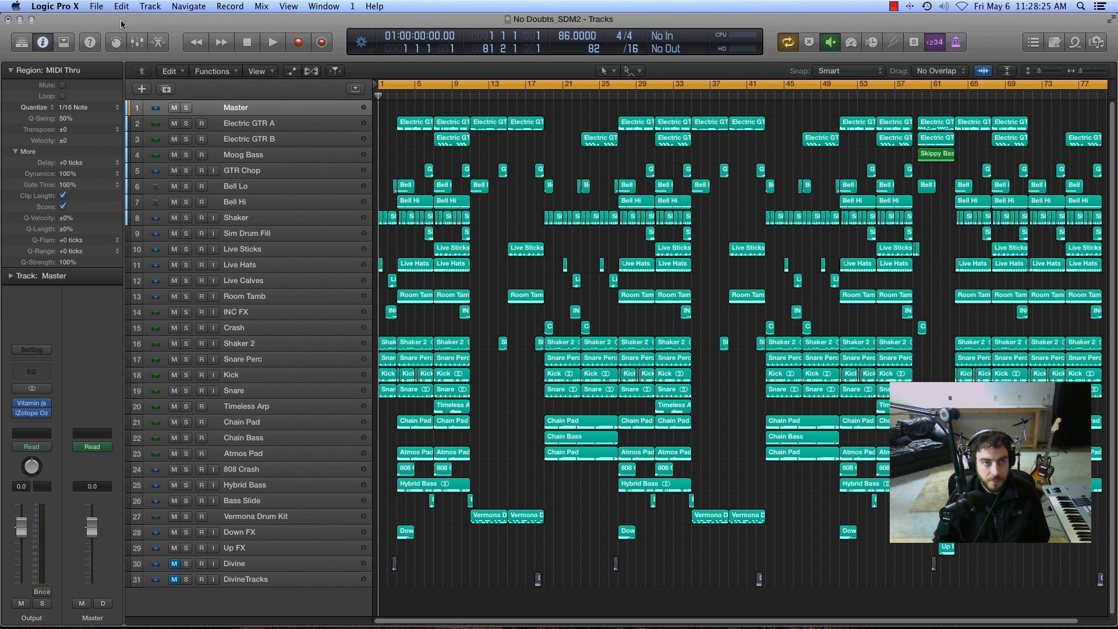
{"action": "left_click", "coordinate": [55, 6]}
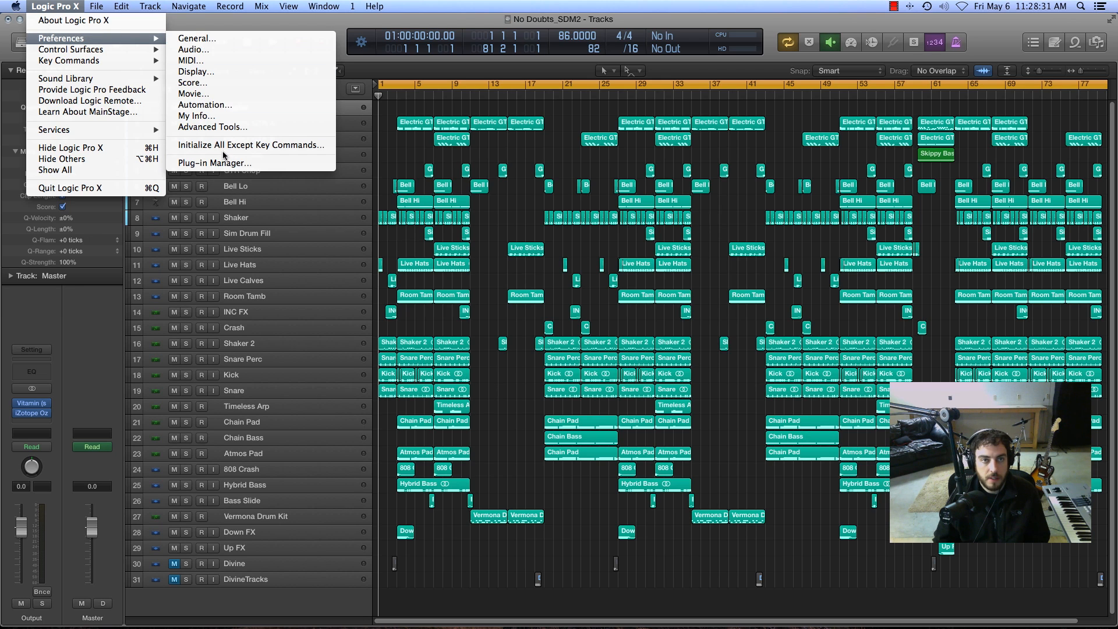
{"action": "left_click", "coordinate": [214, 163]}
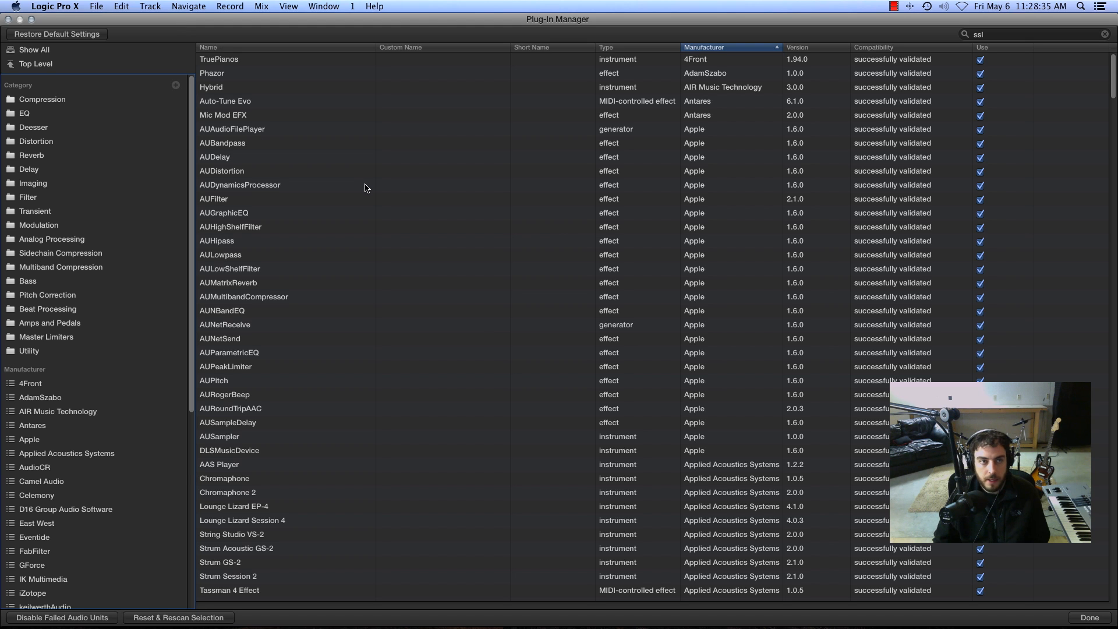
Check EQ, Reverb, Compression, Pitch Correction and Modulation categories for SSL plugins
{"action": "left_click", "coordinate": [24, 113]}
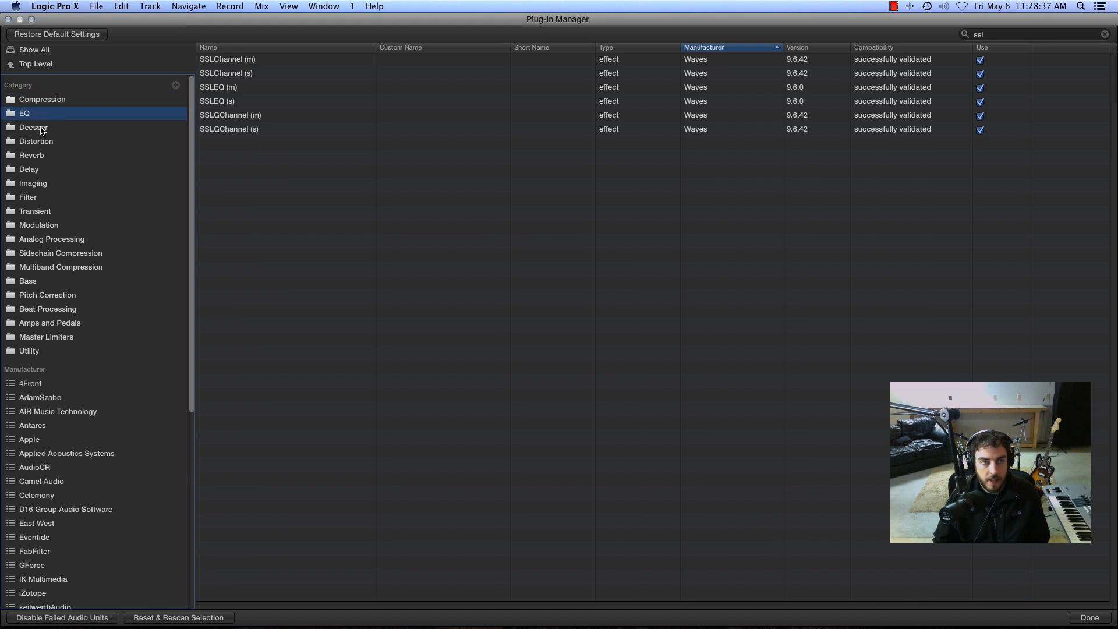
{"action": "left_click", "coordinate": [32, 155]}
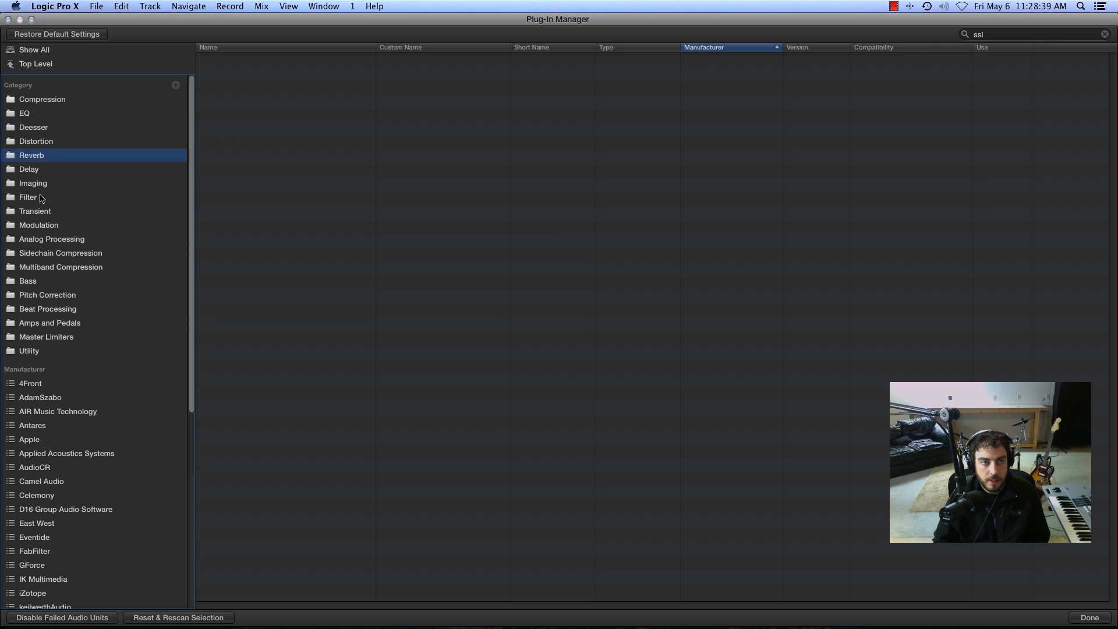
{"action": "left_click", "coordinate": [42, 99]}
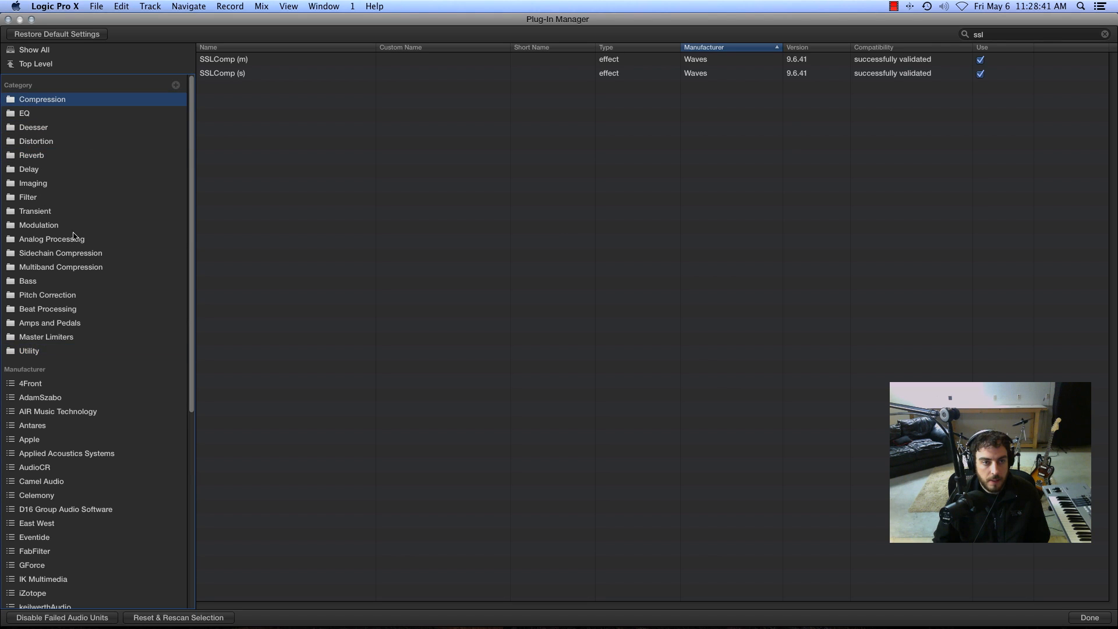
{"action": "mouse_move", "coordinate": [52, 220]}
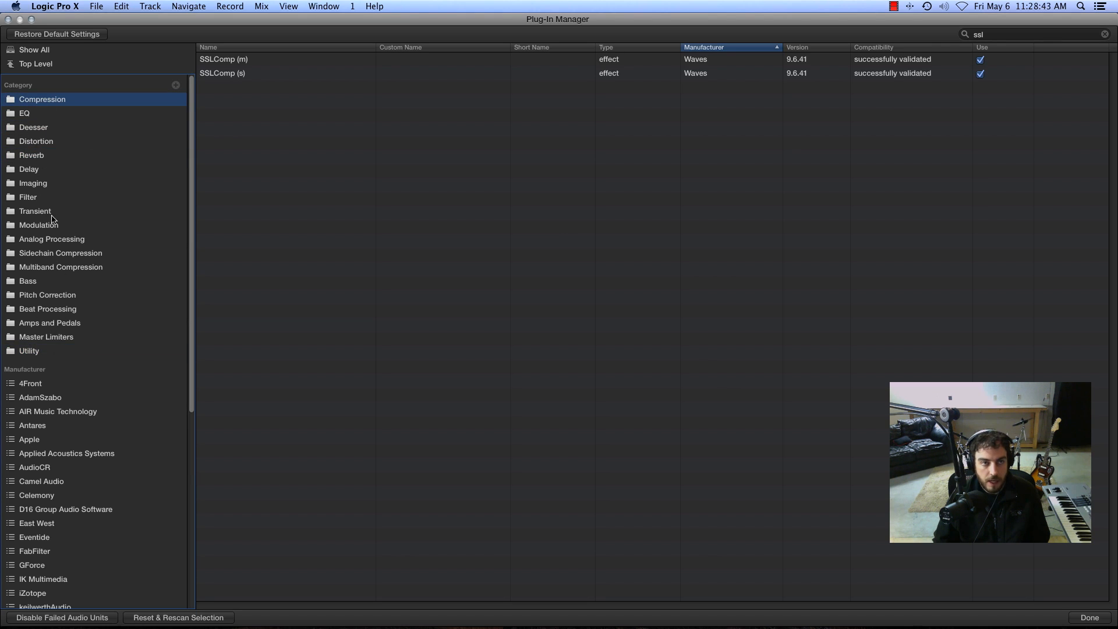
{"action": "mouse_move", "coordinate": [56, 166]}
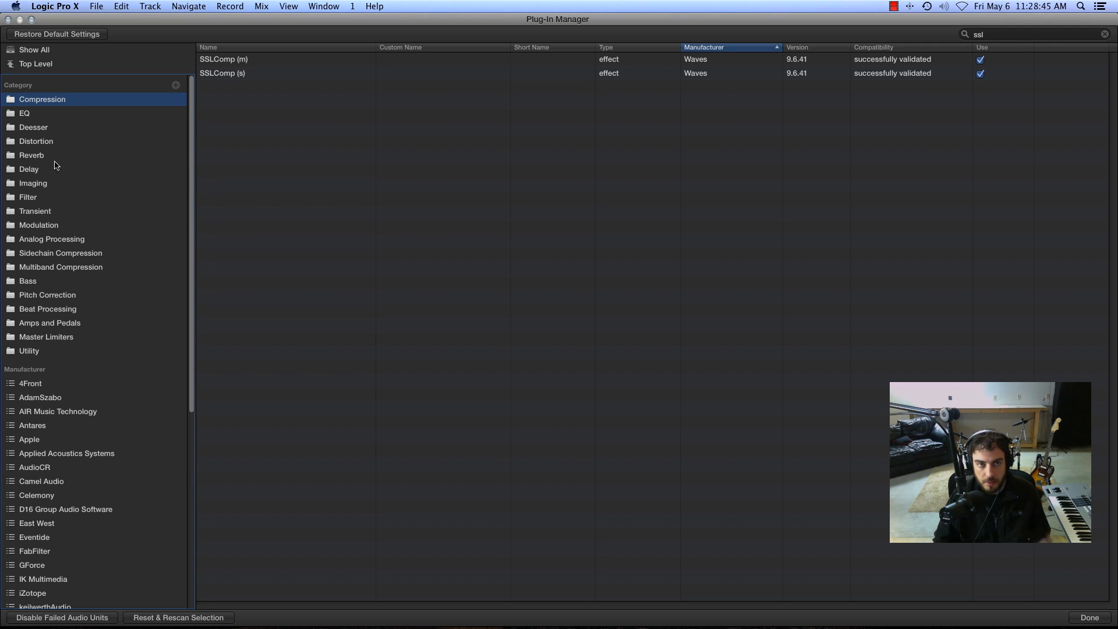
{"action": "left_click", "coordinate": [46, 295]}
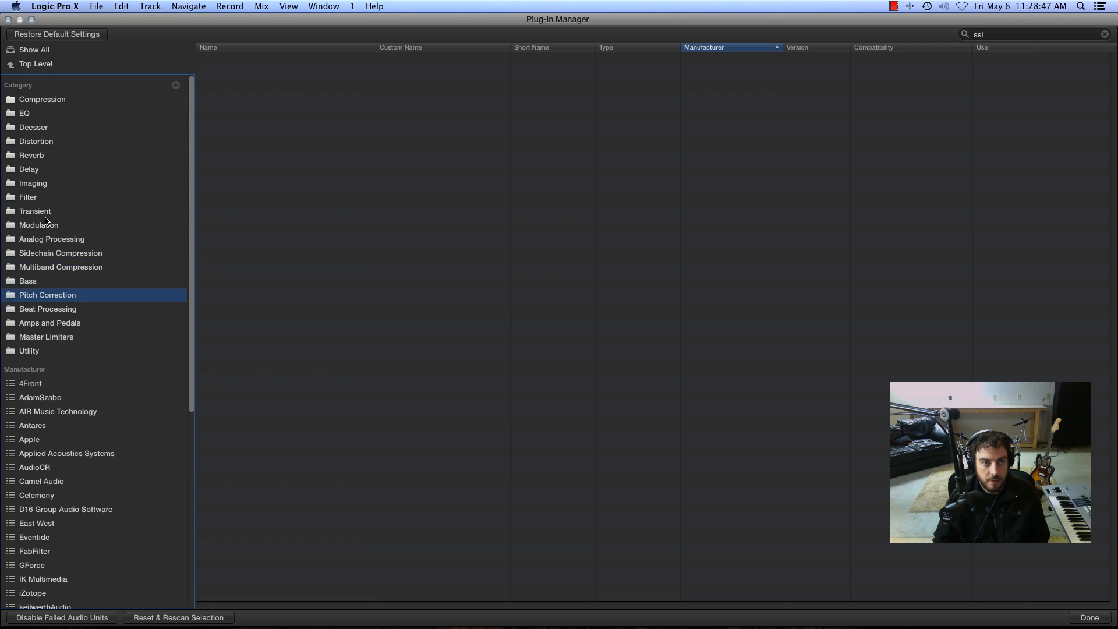
{"action": "left_click", "coordinate": [38, 225]}
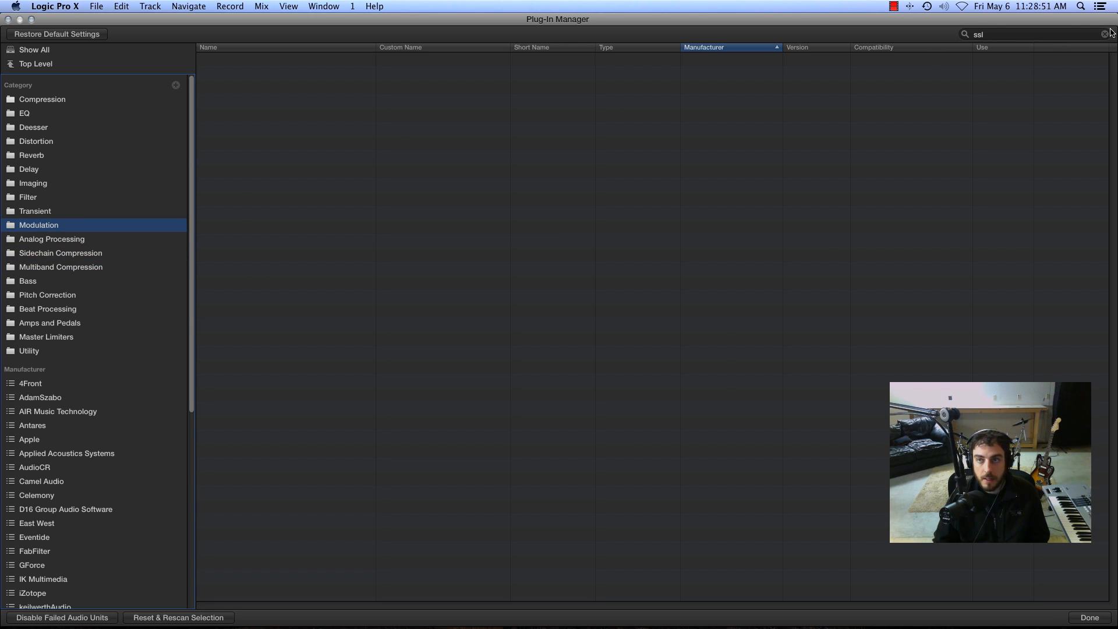
Clear the 'ssl' search and list every plugin in the Compression category
{"action": "left_click", "coordinate": [1104, 34]}
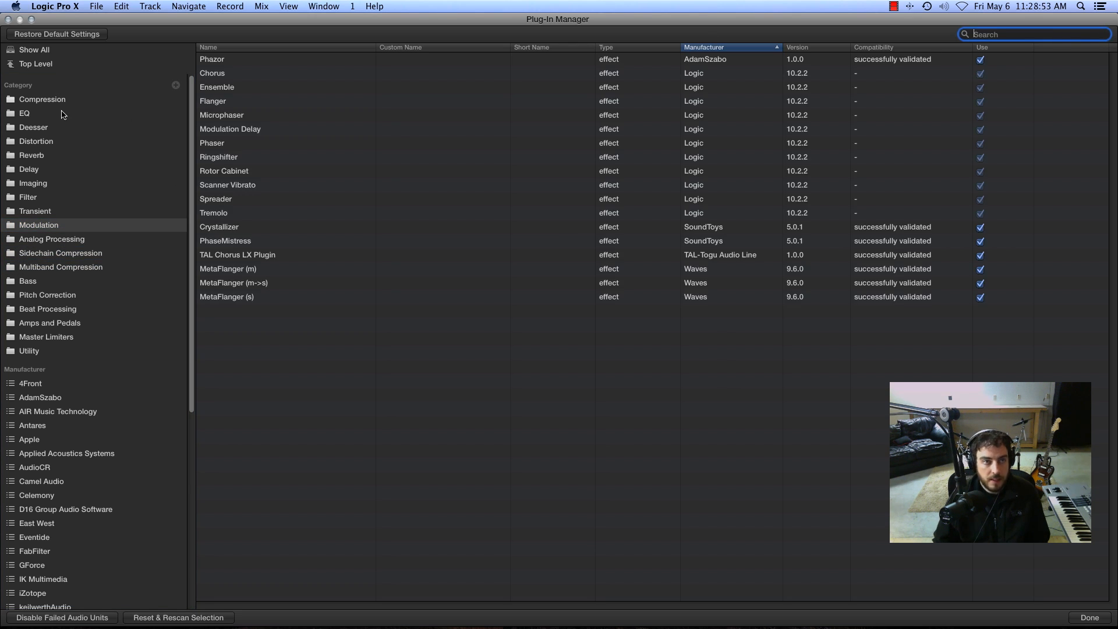
{"action": "left_click", "coordinate": [42, 99]}
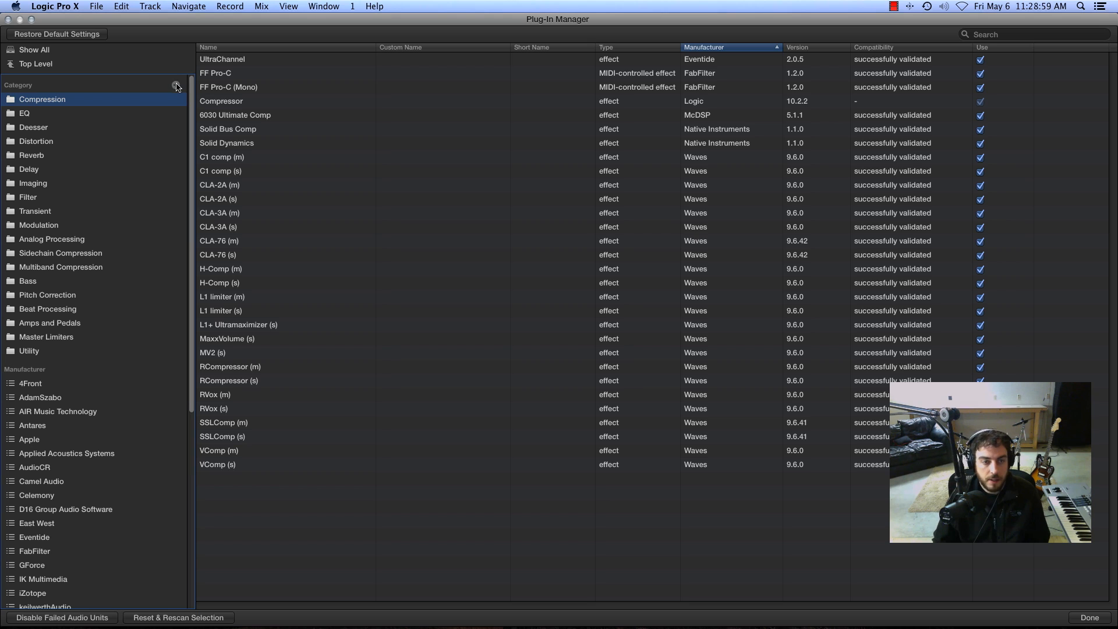
Create a 'Channel Strips' category and add SSLChannel (s) from an 'ss' search
{"action": "left_click", "coordinate": [176, 85]}
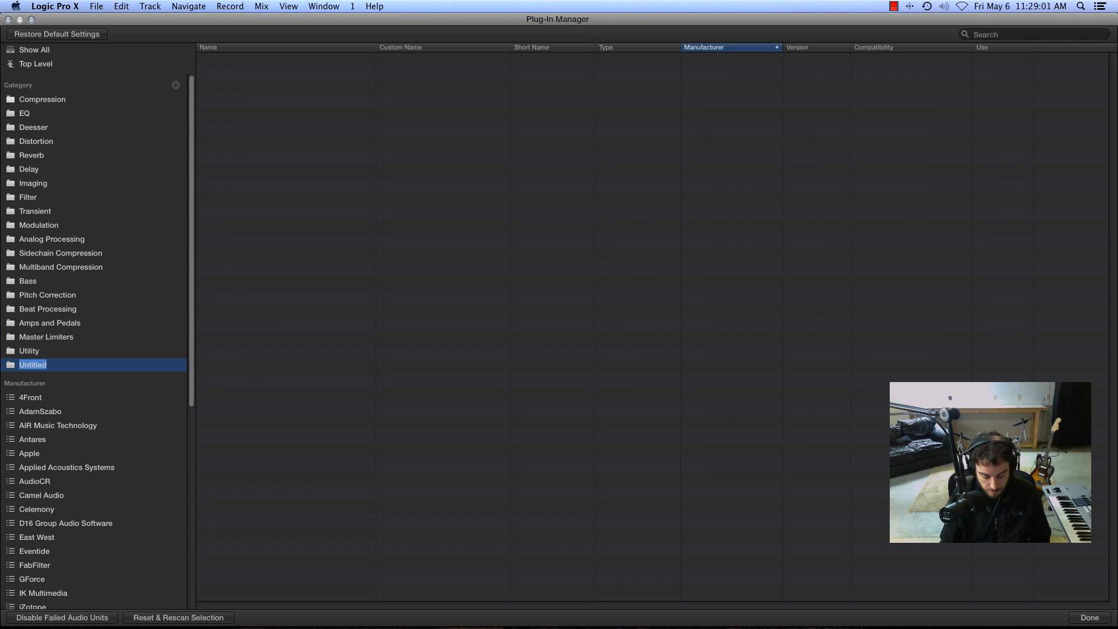
{"action": "type", "text": "Channel Strips"}
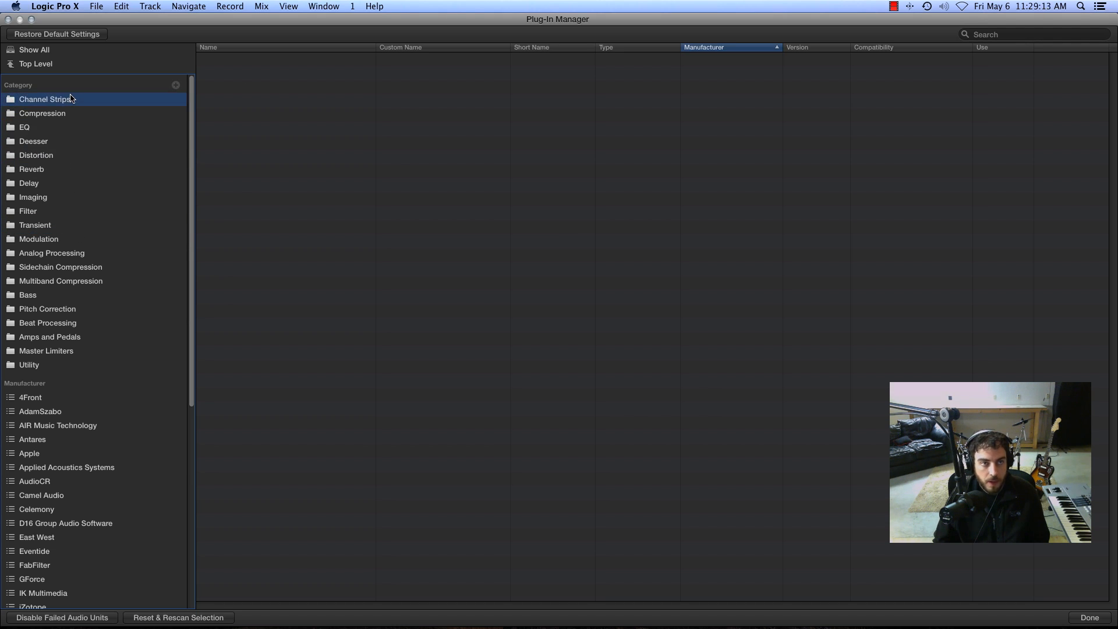
{"action": "left_click", "coordinate": [34, 49]}
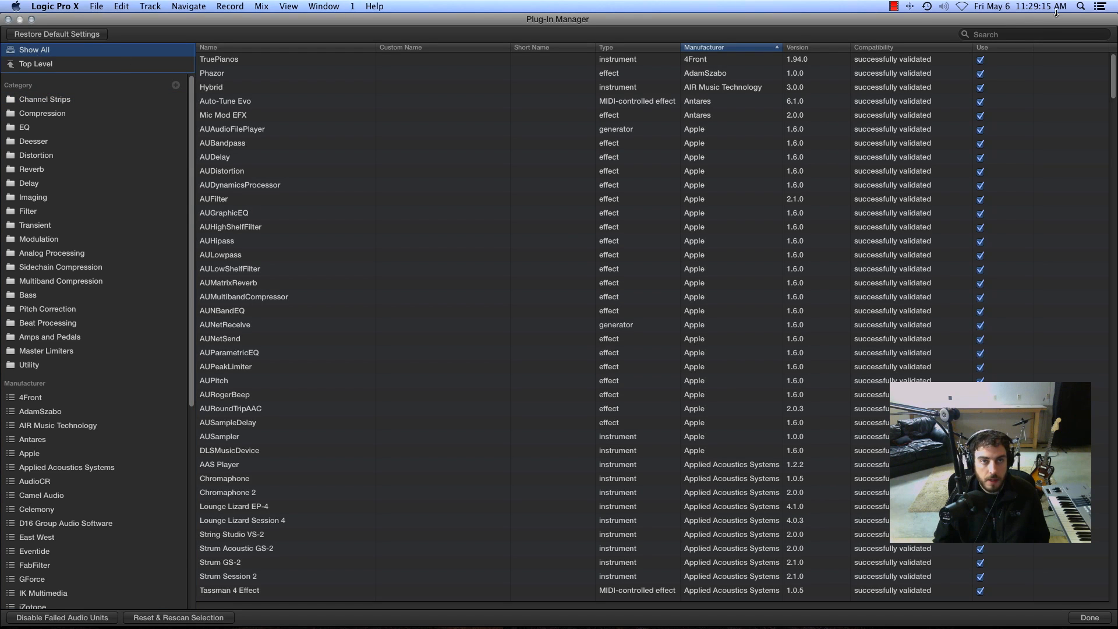
{"action": "type", "text": "ssl"}
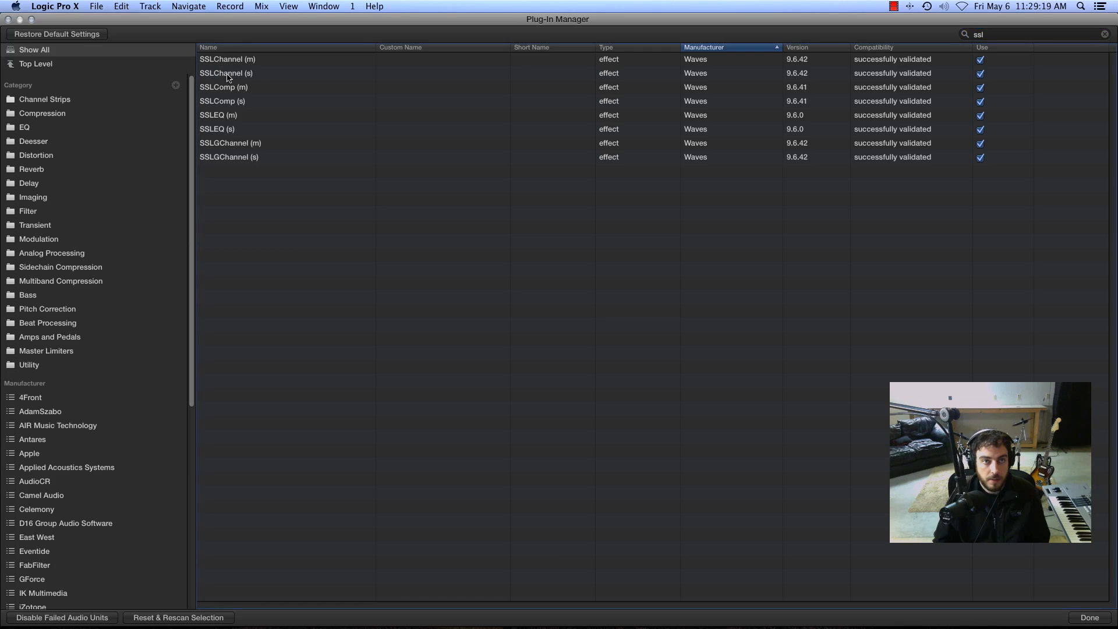
{"action": "left_click", "coordinate": [45, 99]}
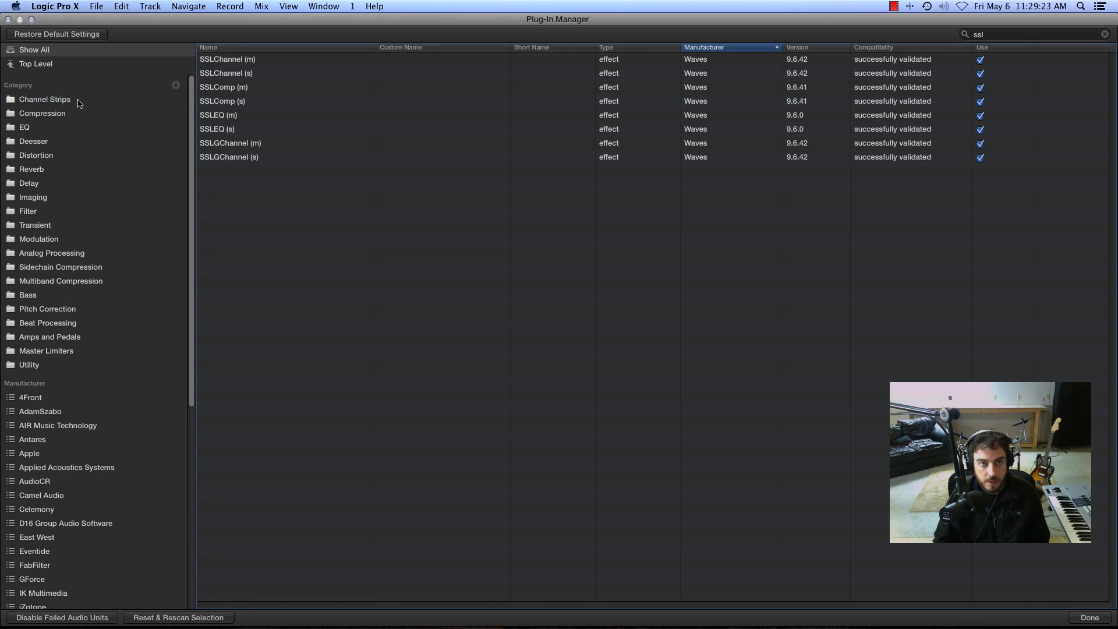
{"action": "mouse_move", "coordinate": [231, 162]}
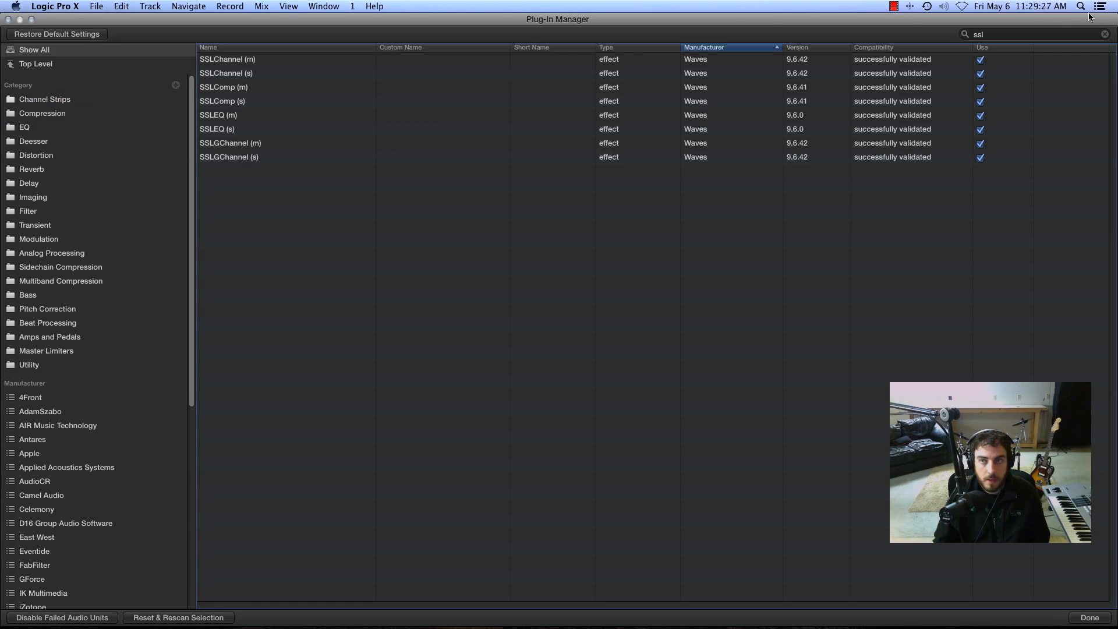
Search 'ultrach' to add UltraChannel to Channel Strips, then close the Plug-In Manager
{"action": "left_click", "coordinate": [1104, 34]}
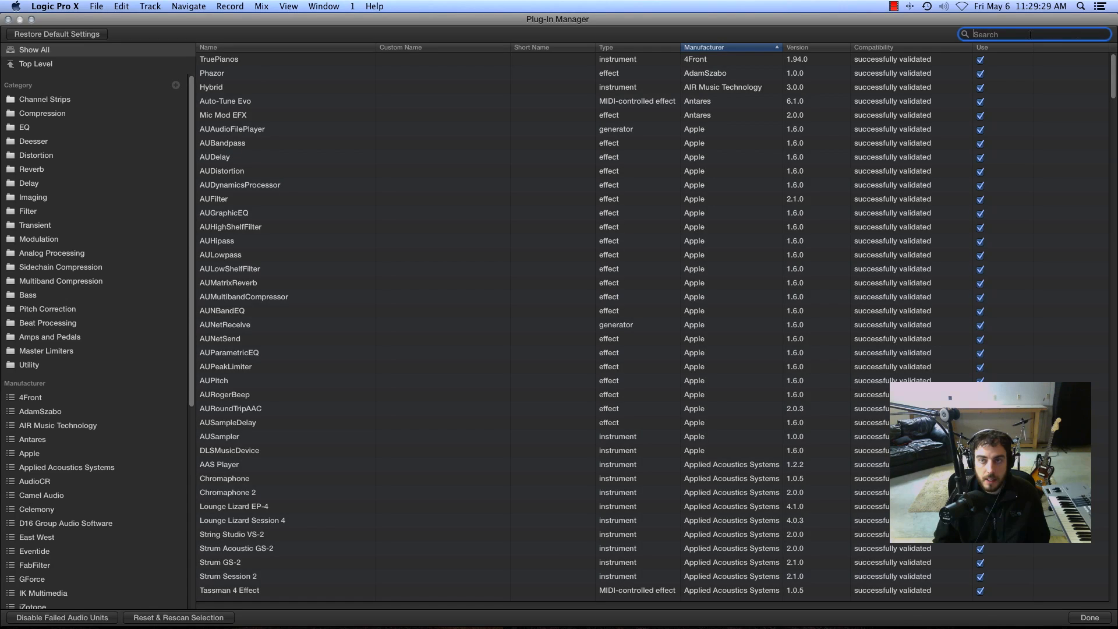
{"action": "type", "text": "ultrach"}
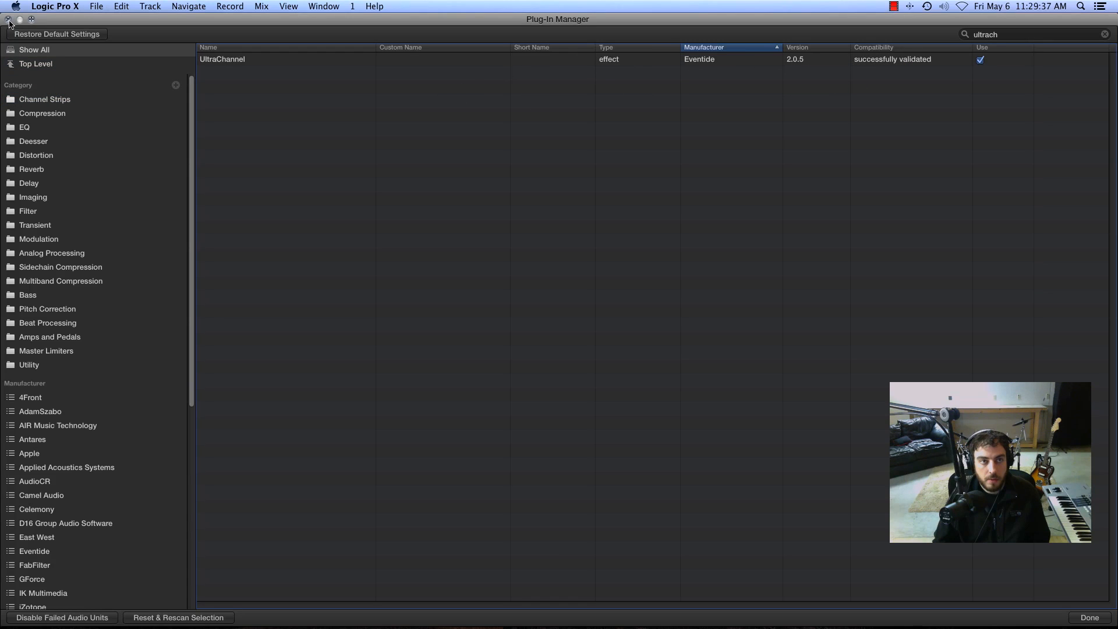
{"action": "left_click", "coordinate": [1088, 617]}
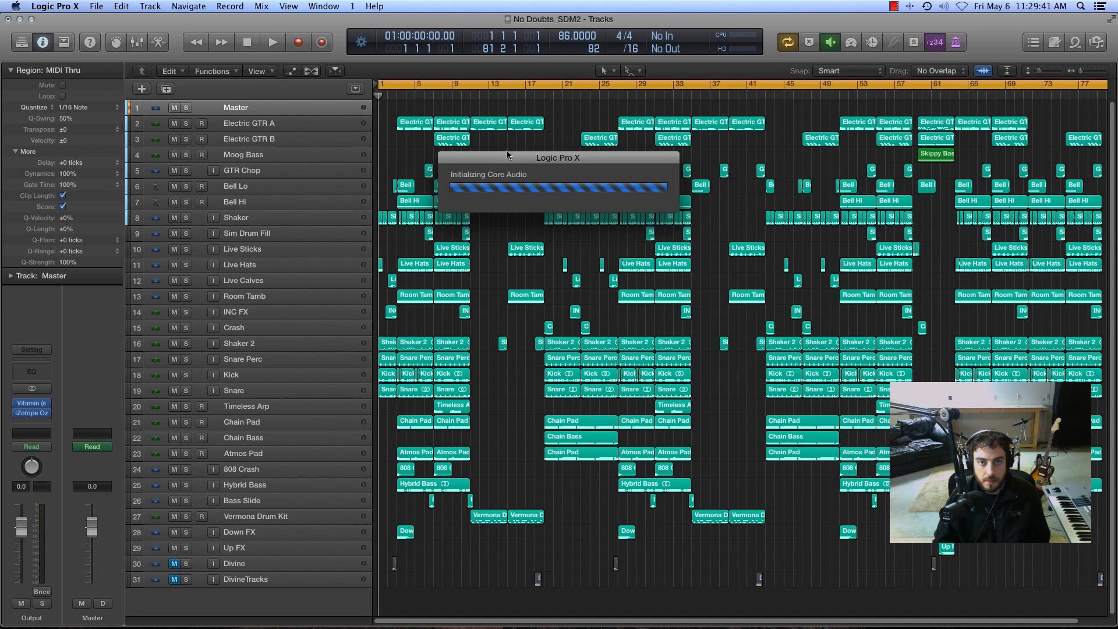
{"action": "mouse_move", "coordinate": [545, 198]}
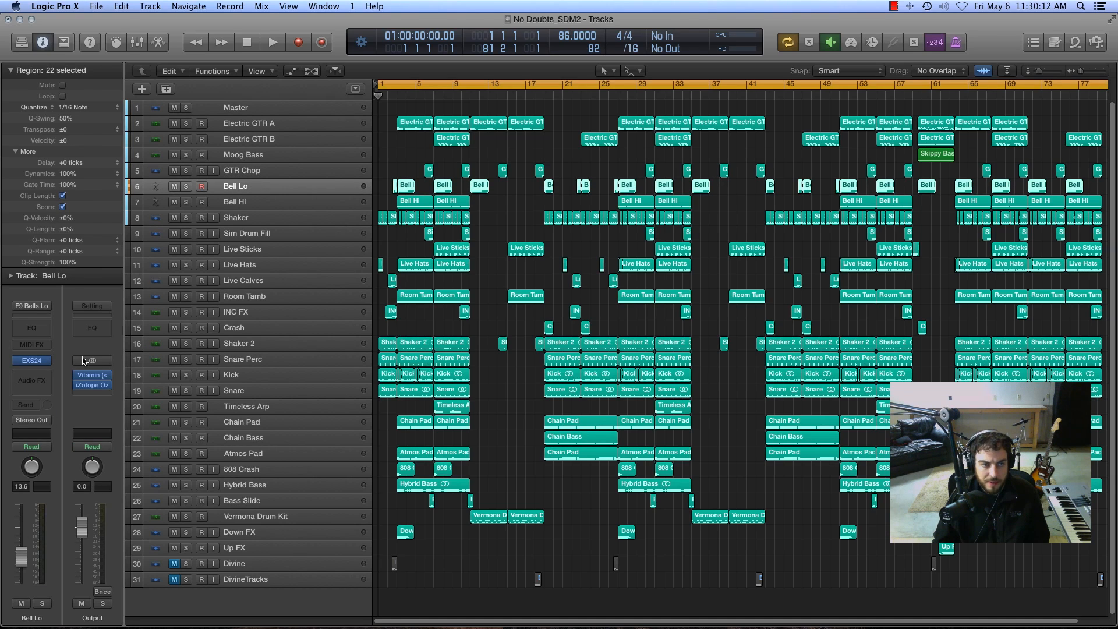
Check the channel strip plug-in menu for the new category, then reopen the Plug-In Manager
{"action": "left_click", "coordinate": [30, 359]}
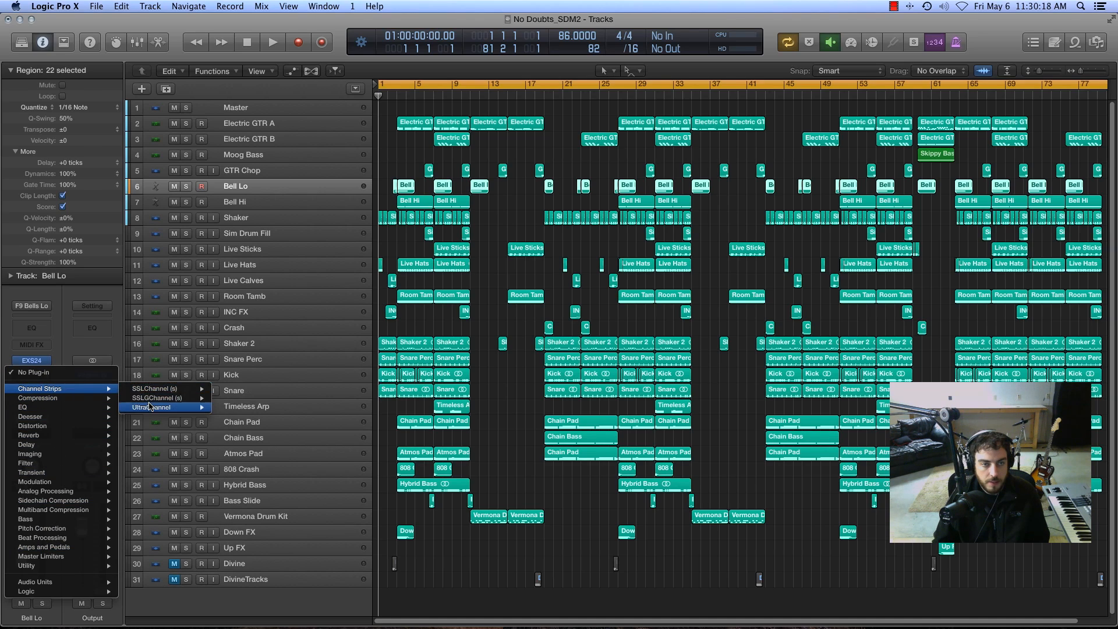
{"action": "mouse_move", "coordinate": [157, 387]}
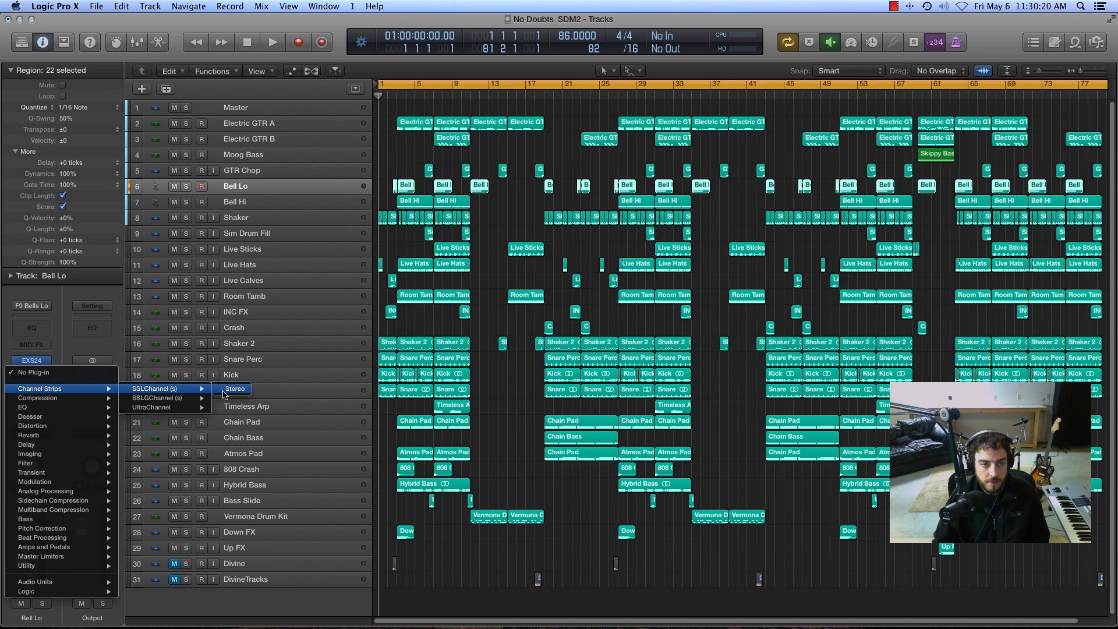
{"action": "mouse_move", "coordinate": [168, 397]}
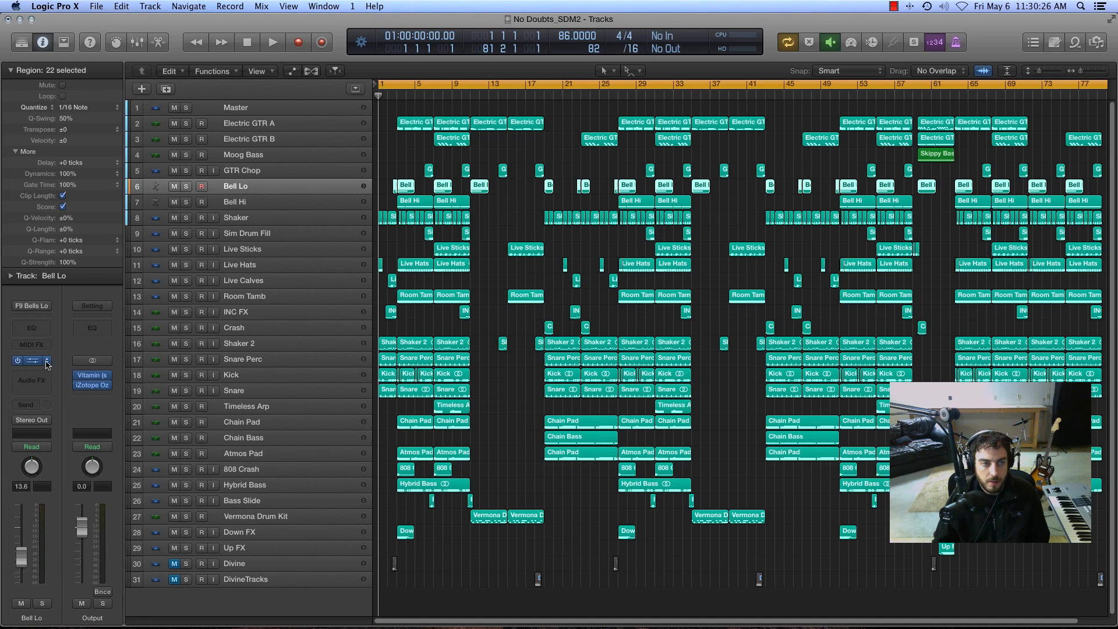
{"action": "left_click", "coordinate": [31, 359]}
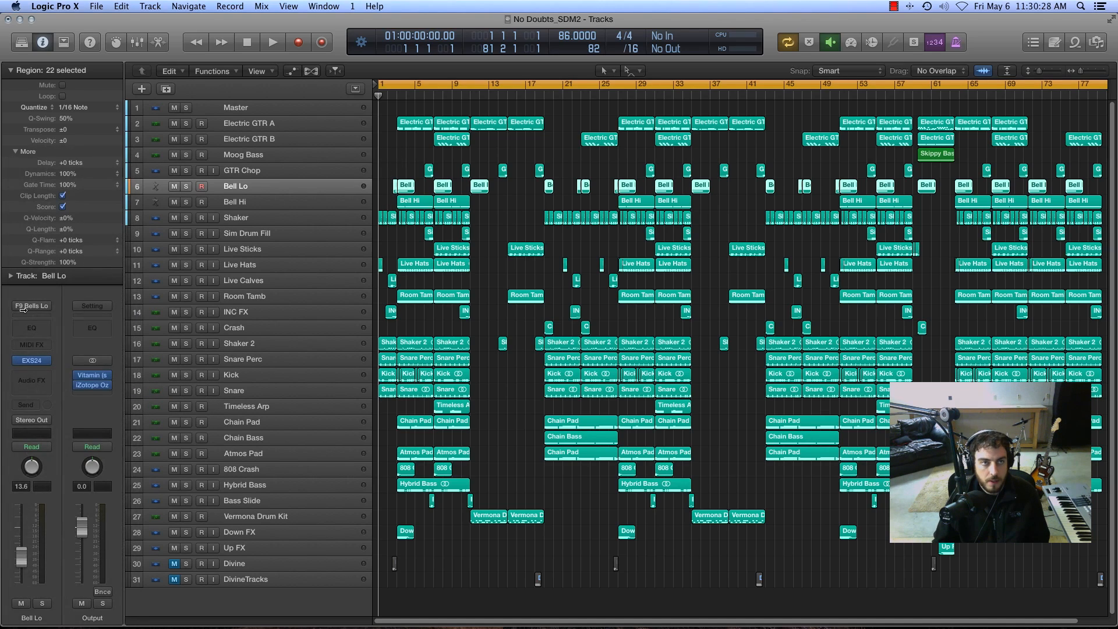
{"action": "left_click", "coordinate": [54, 7]}
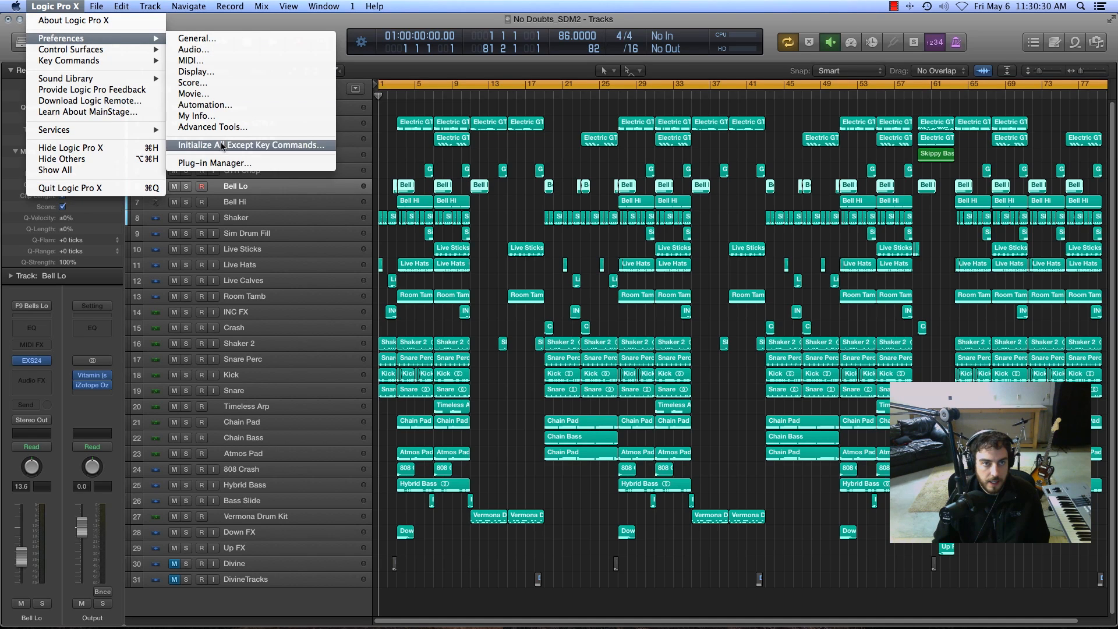
{"action": "left_click", "coordinate": [214, 163]}
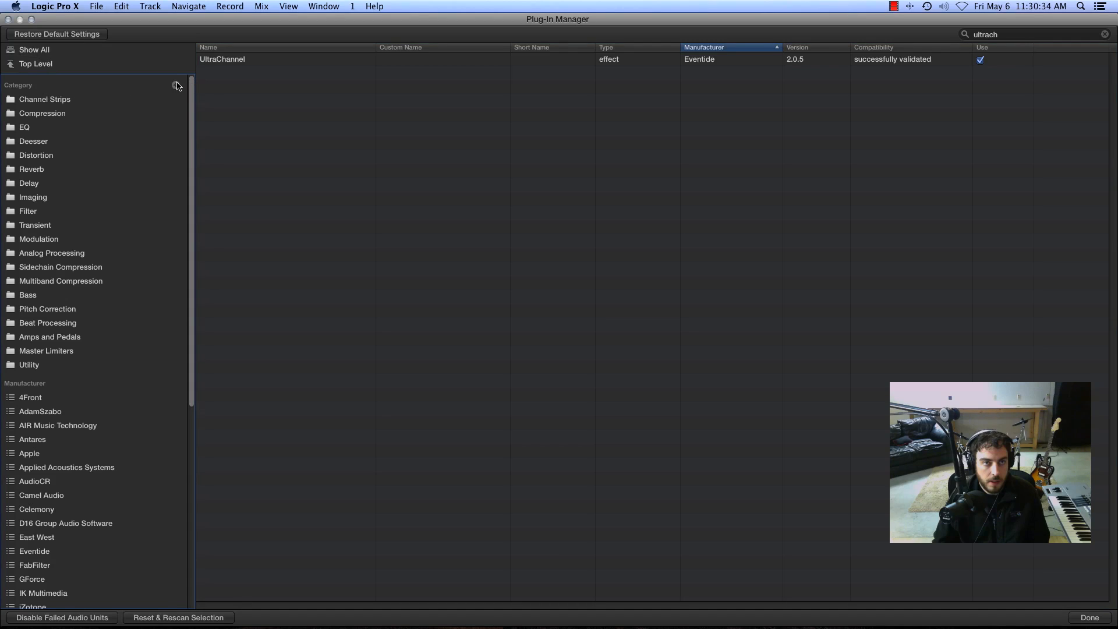
Create a new 'Drum Machines' plugin category and show all installed plugins
{"action": "left_click", "coordinate": [176, 85]}
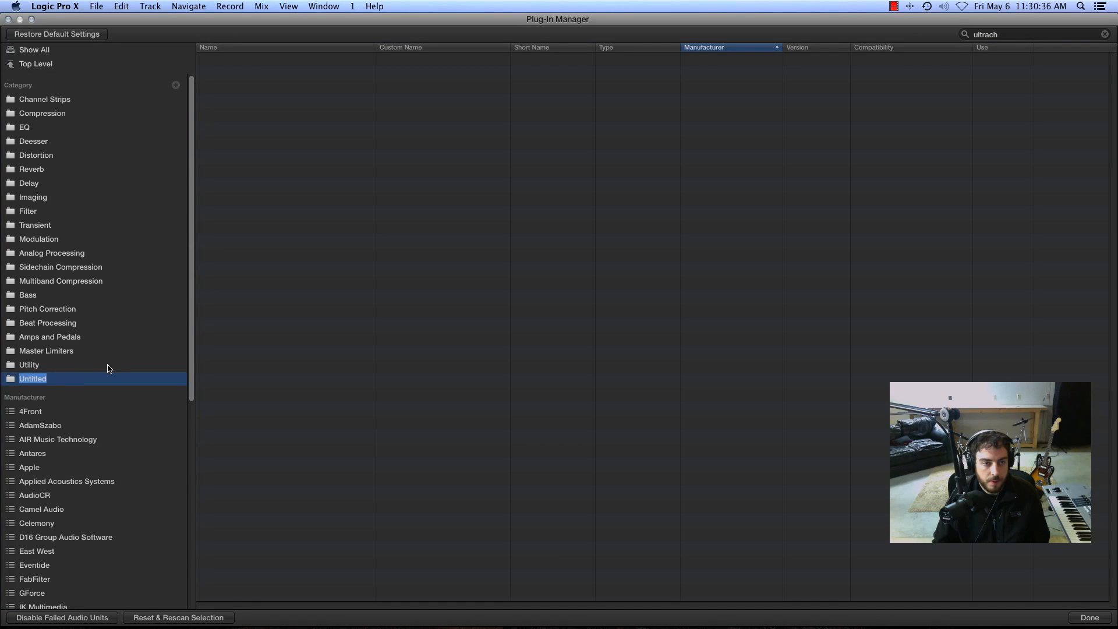
{"action": "type", "text": "Drum Machines"}
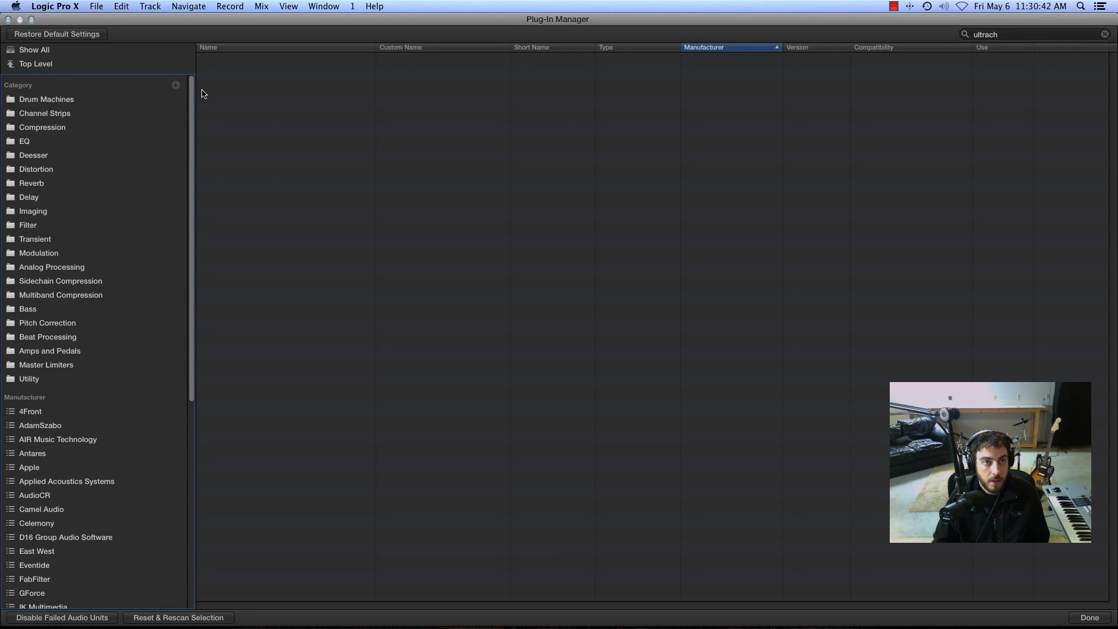
{"action": "left_click", "coordinate": [34, 49]}
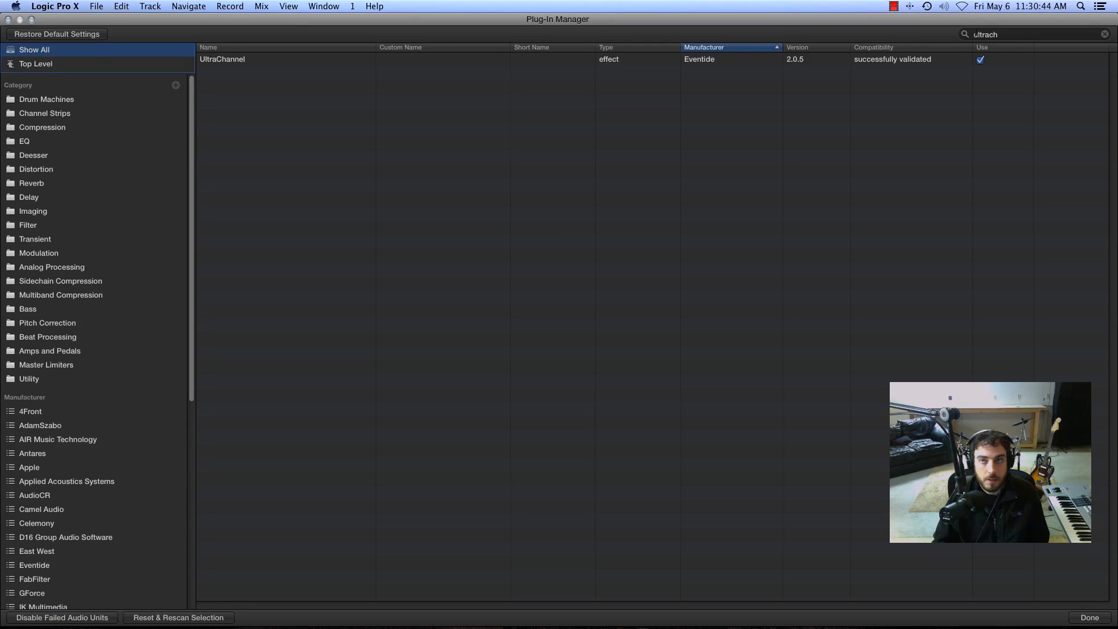
Search 'nerve' to place Nerve in Drum Machines, then search 'battery' for Battery plugins
{"action": "left_click", "coordinate": [1104, 33]}
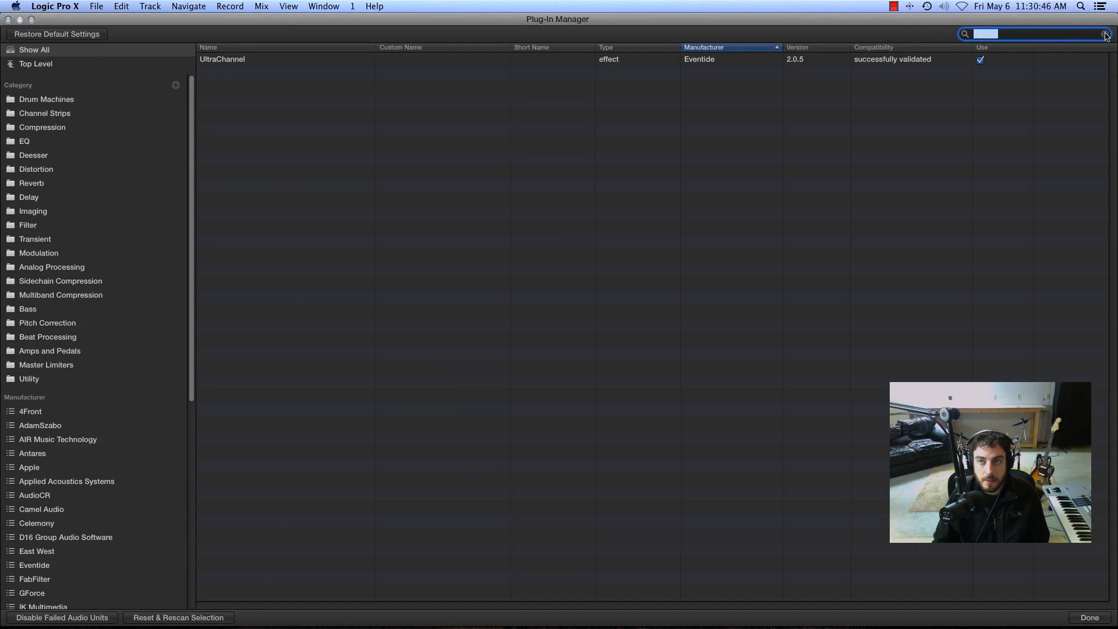
{"action": "type", "text": "nerve"}
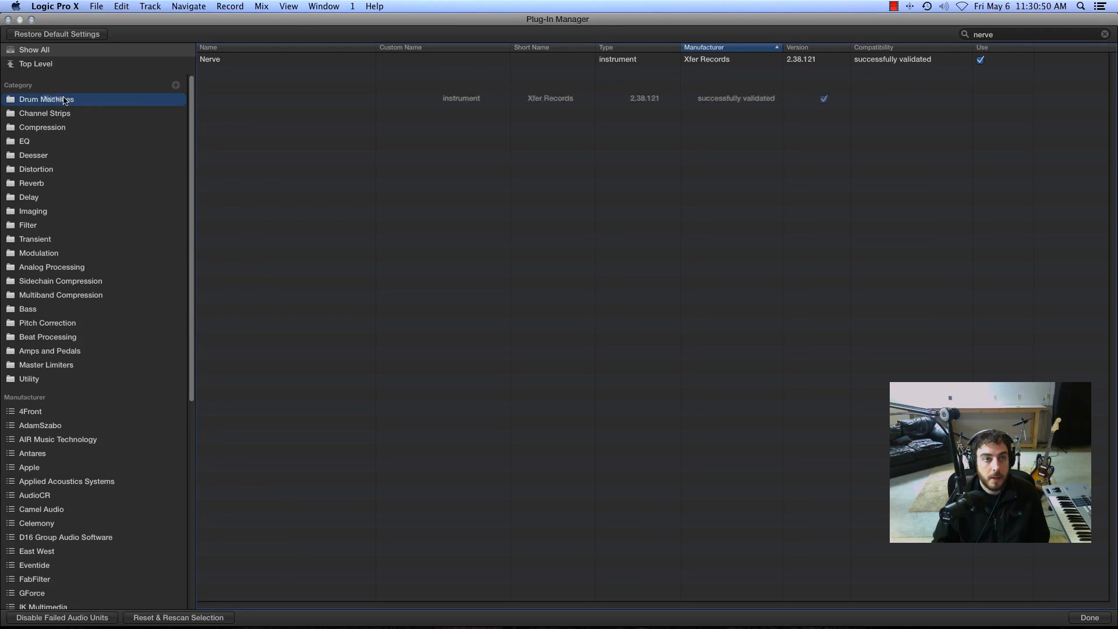
{"action": "left_click", "coordinate": [1104, 33]}
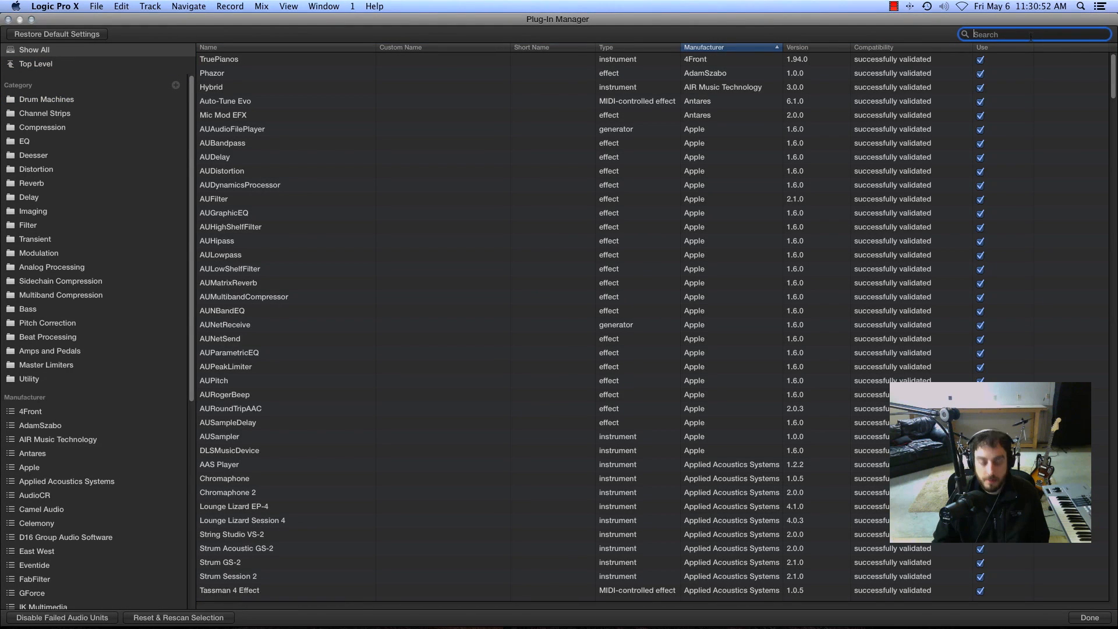
{"action": "type", "text": "battery"}
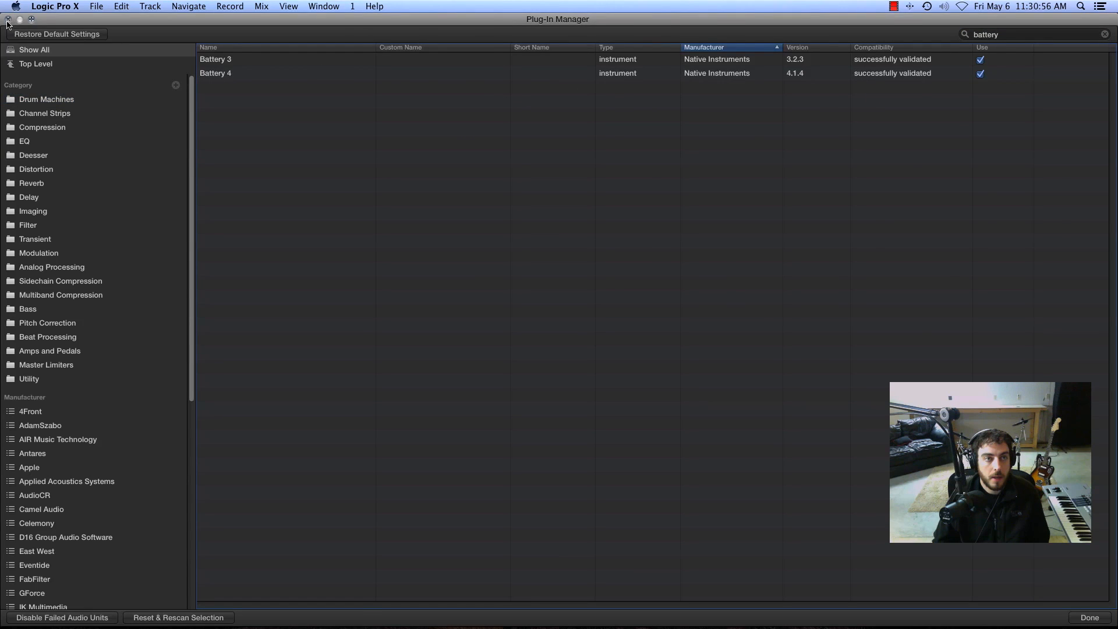
Close the Plug-In Manager to return to the project tracks
{"action": "left_click", "coordinate": [1089, 617]}
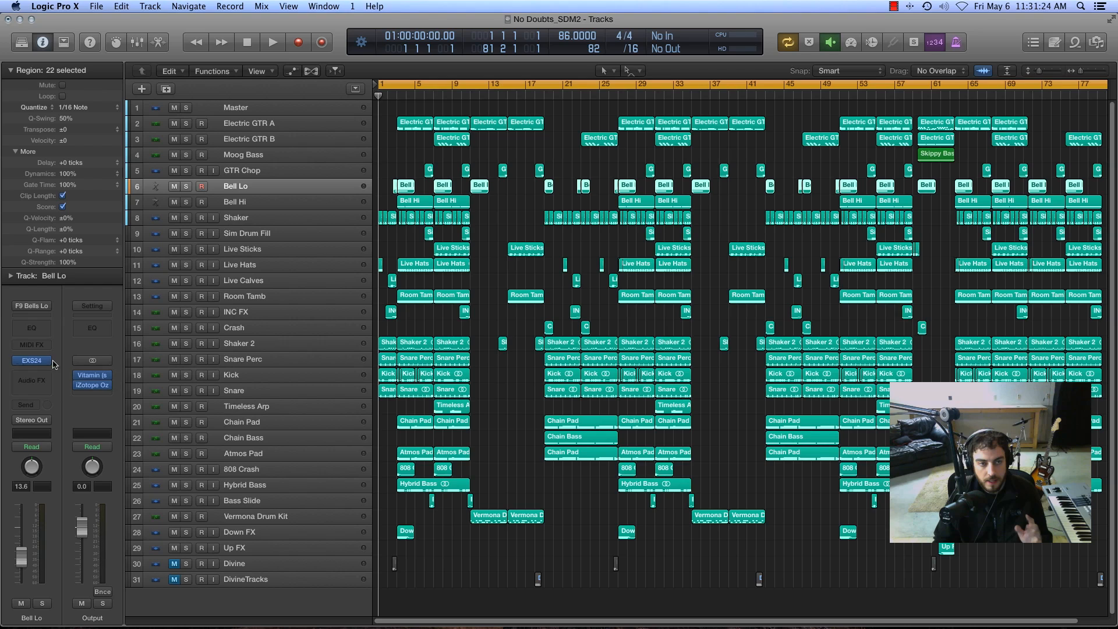
{"action": "left_click", "coordinate": [30, 360]}
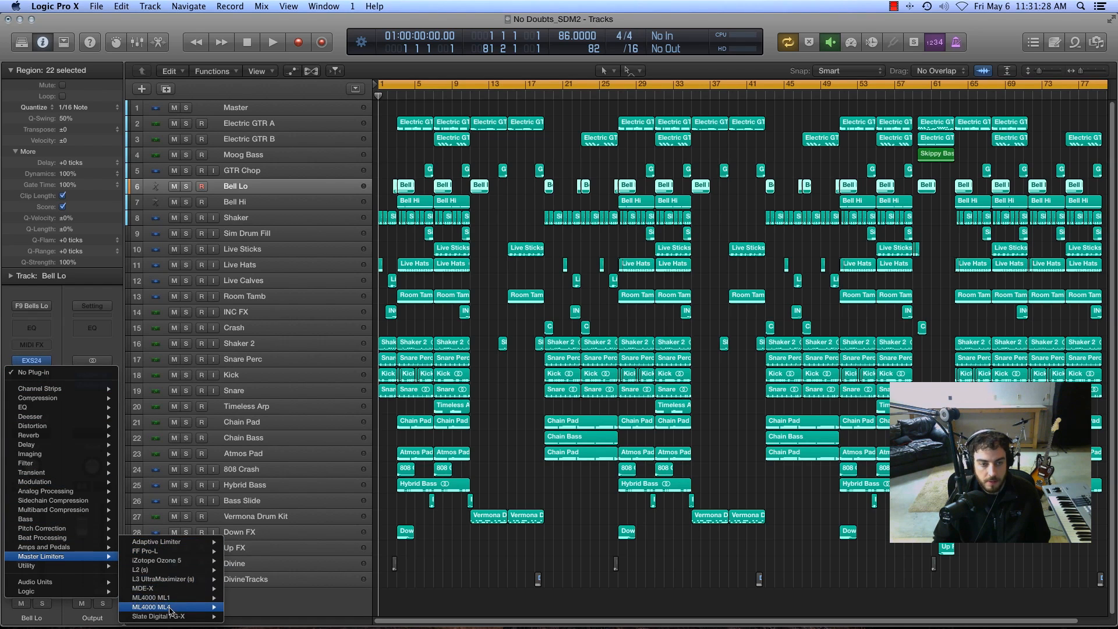
{"action": "mouse_move", "coordinate": [157, 551]}
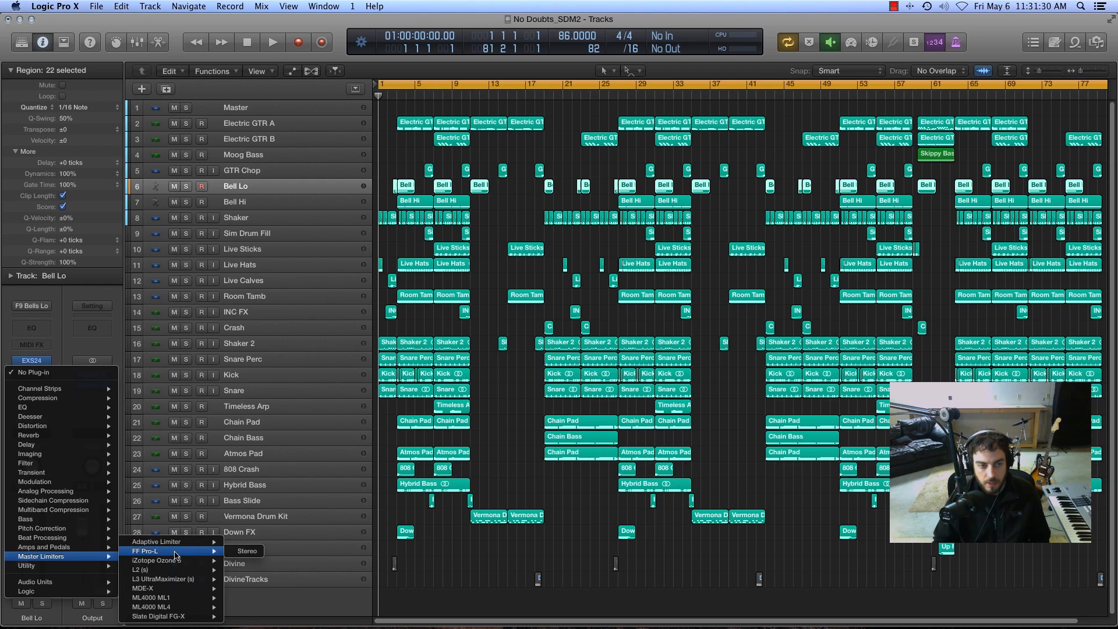
{"action": "left_click", "coordinate": [248, 551]}
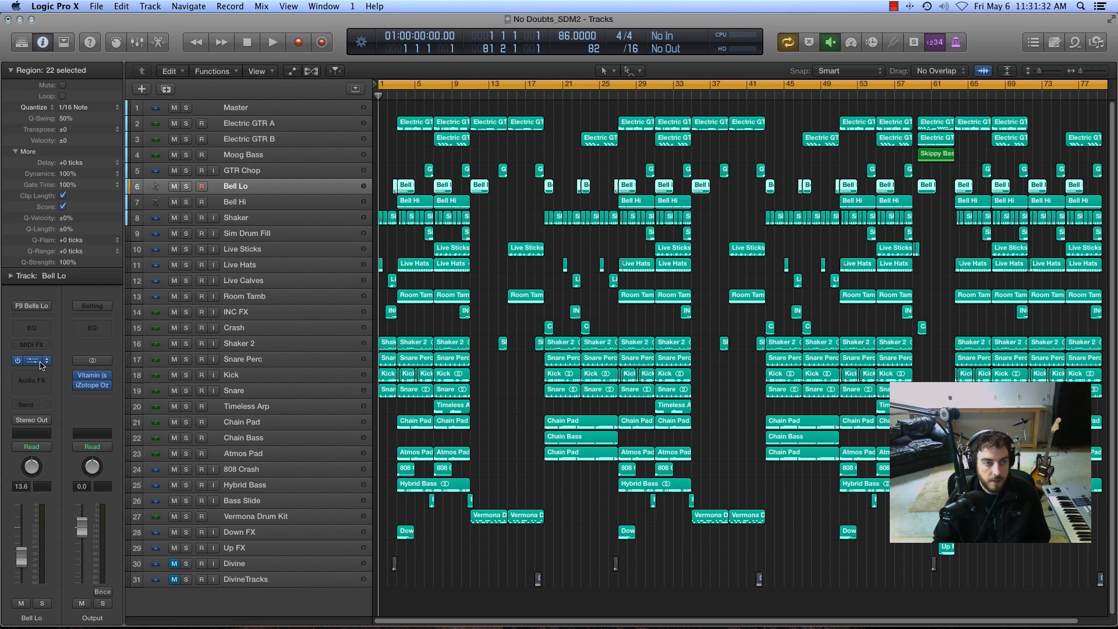
{"action": "left_click", "coordinate": [31, 360]}
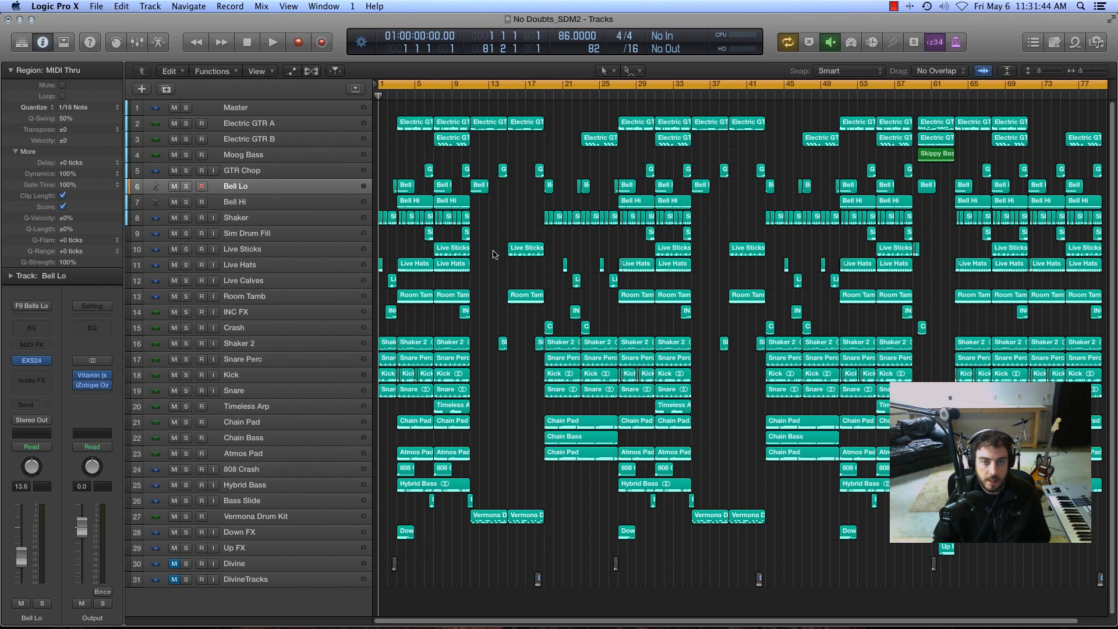
{"action": "mouse_move", "coordinate": [487, 233]}
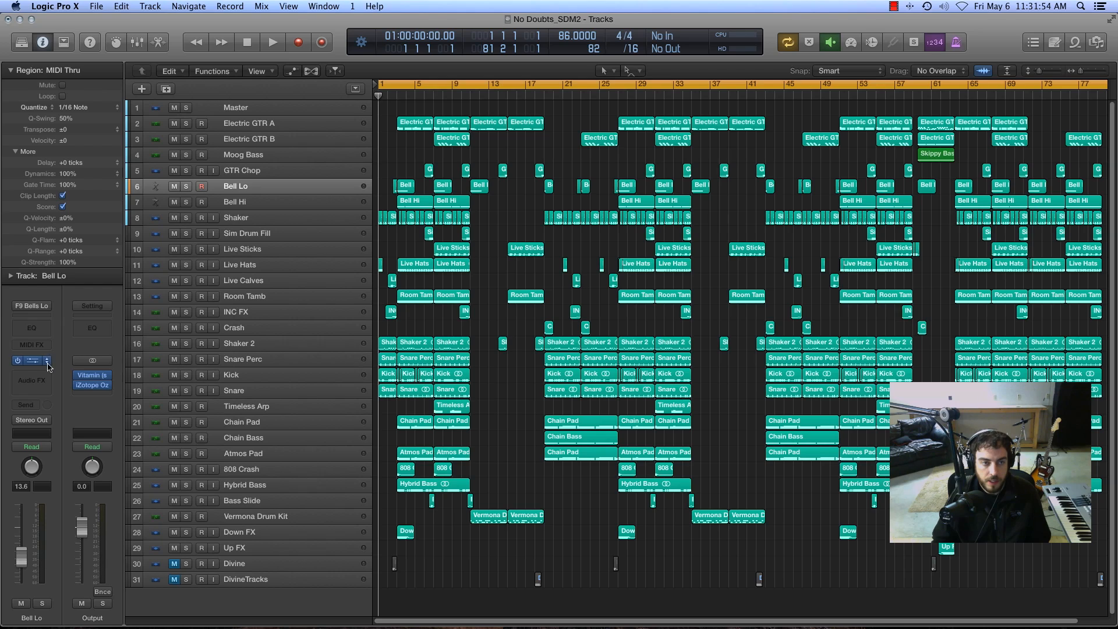
{"action": "left_click", "coordinate": [30, 360]}
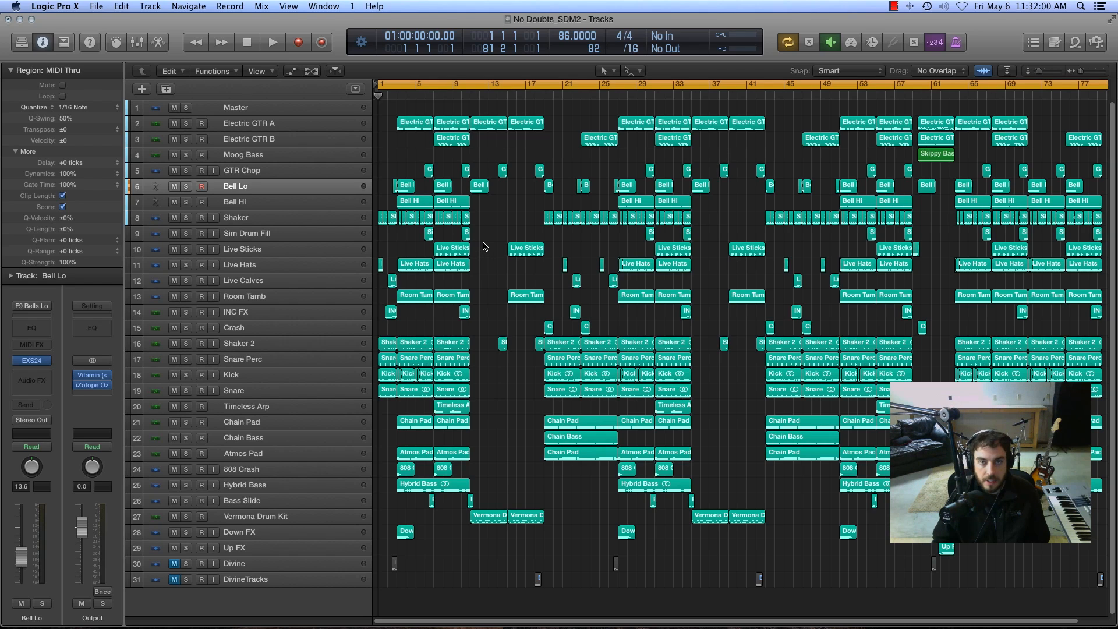
{"action": "mouse_move", "coordinate": [486, 243]}
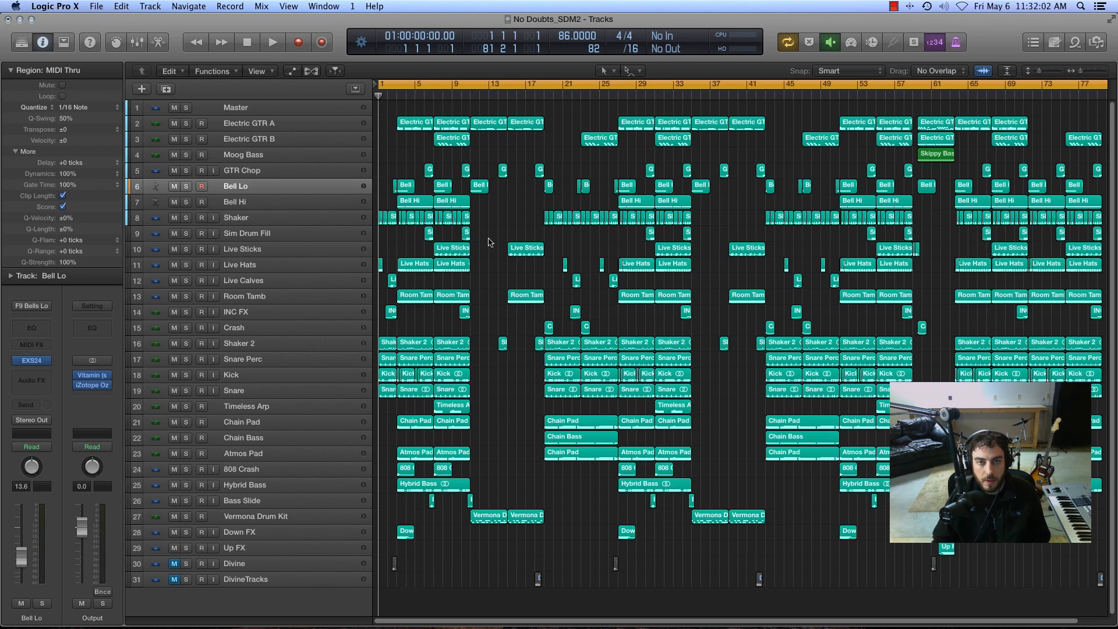